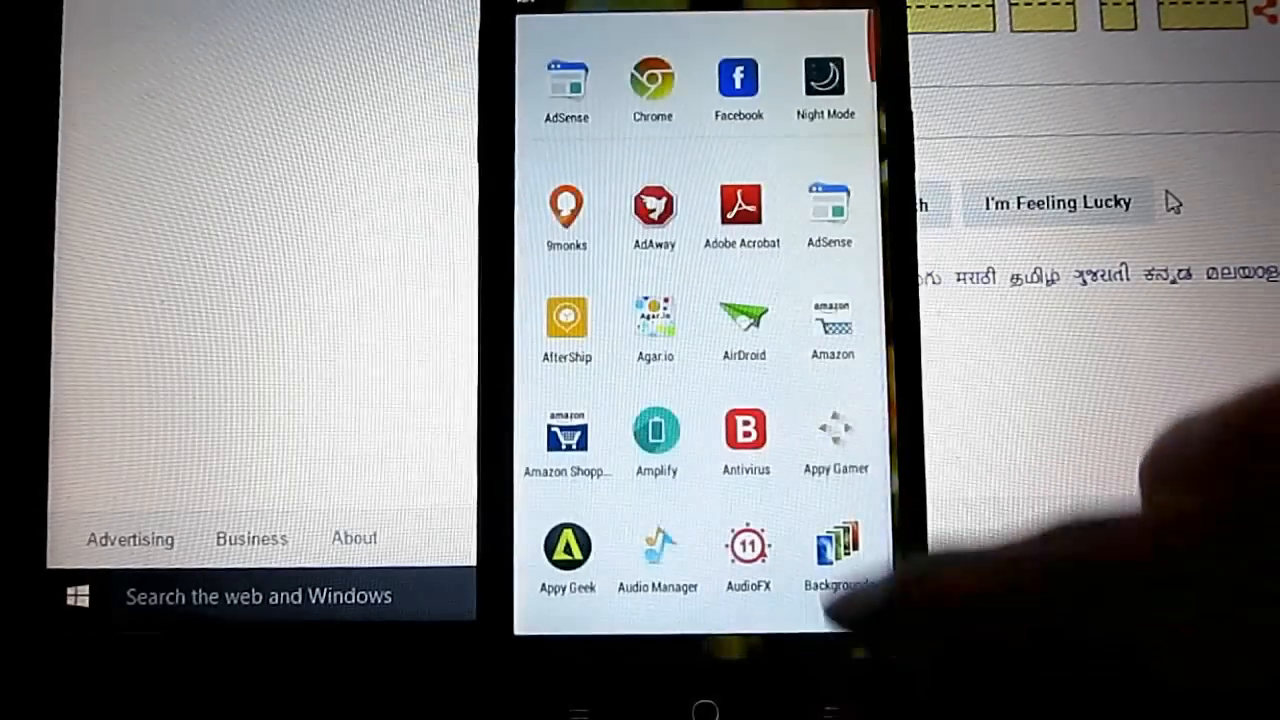
Launch AirDroid on the phone and dismiss its Update available notice.
{"action": "left_click", "coordinate": [744, 324]}
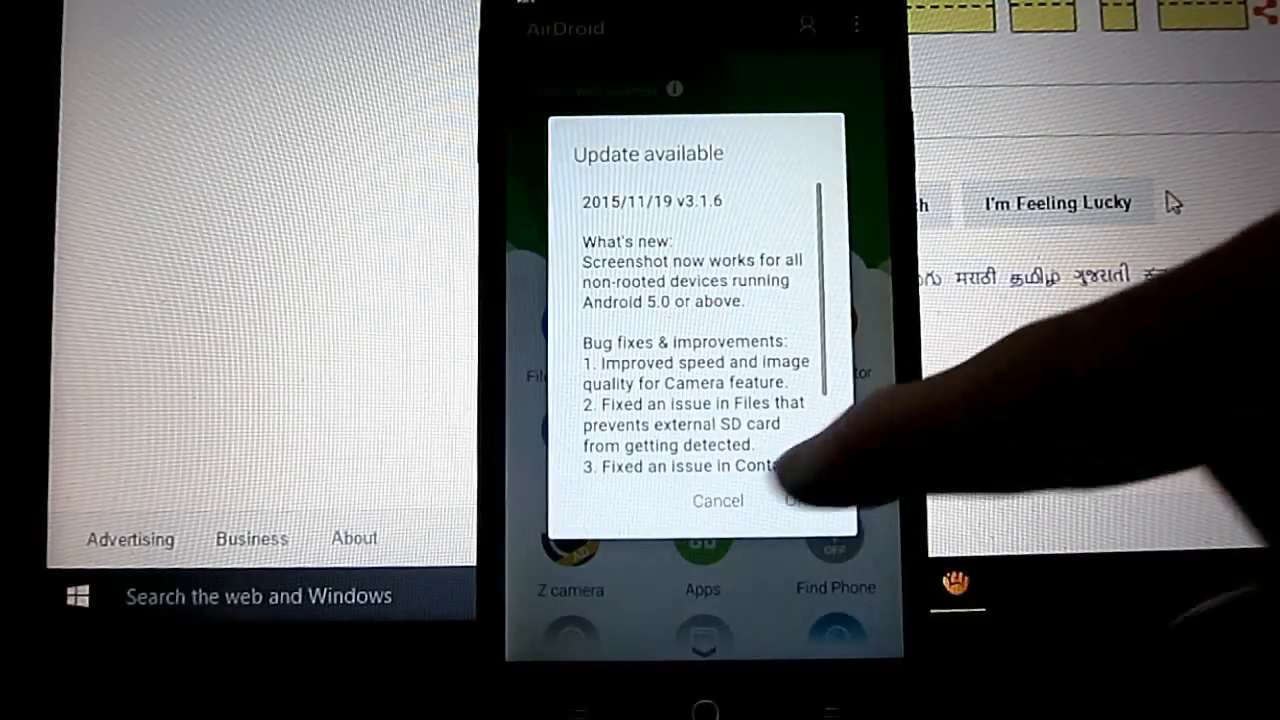
{"action": "left_click", "coordinate": [716, 500]}
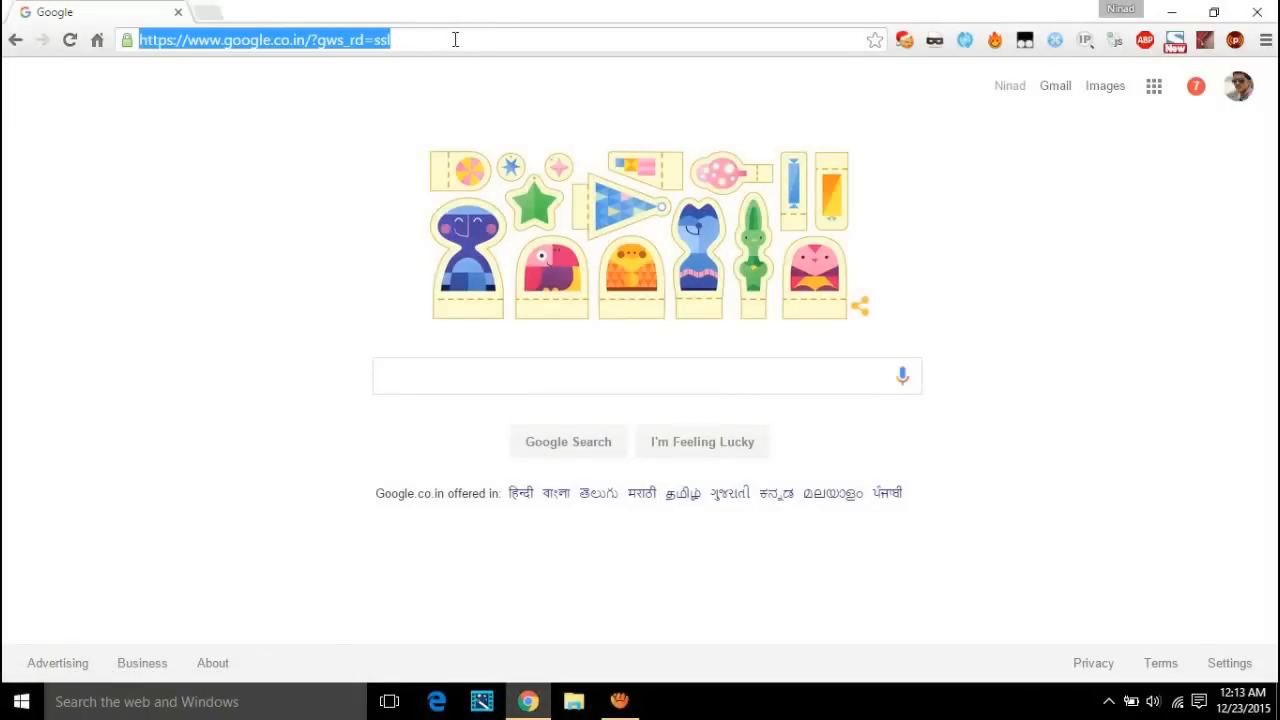
Connect to the phone at 192.168.0.1 and download an APK from its Download folder.
{"action": "type", "text": "192.168.0.1.34:8888"}
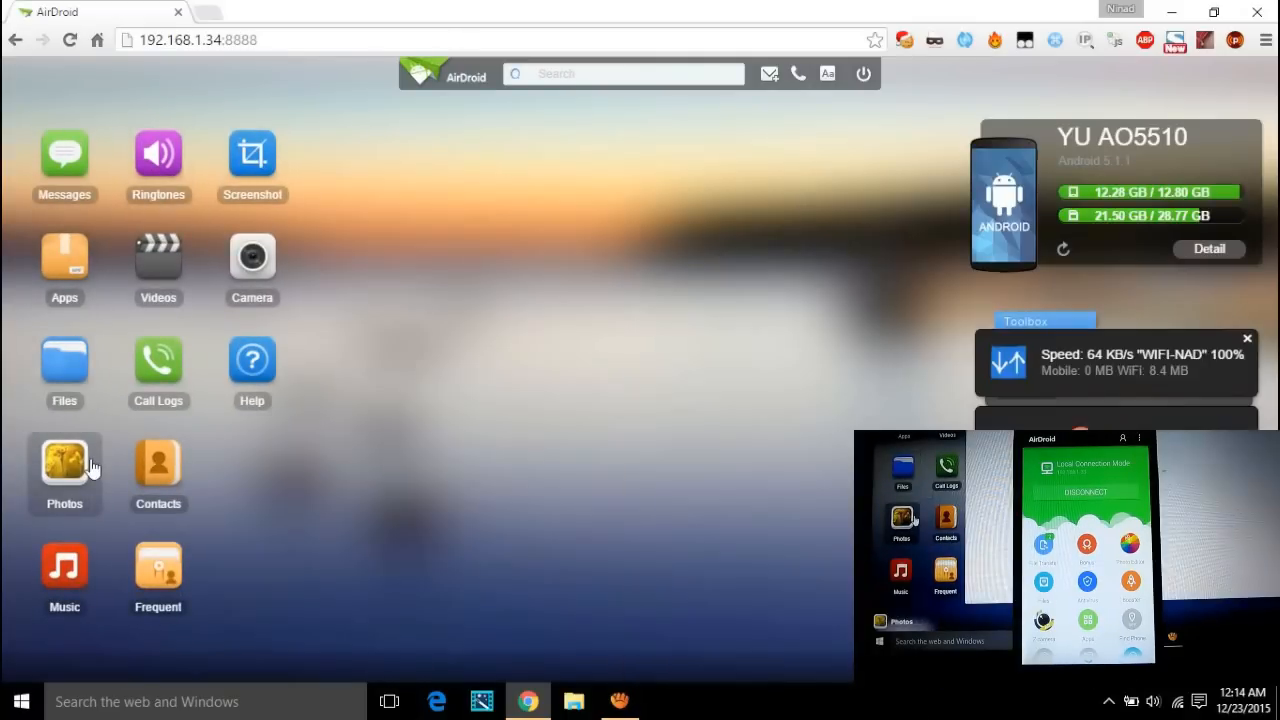
{"action": "left_click", "coordinate": [158, 470]}
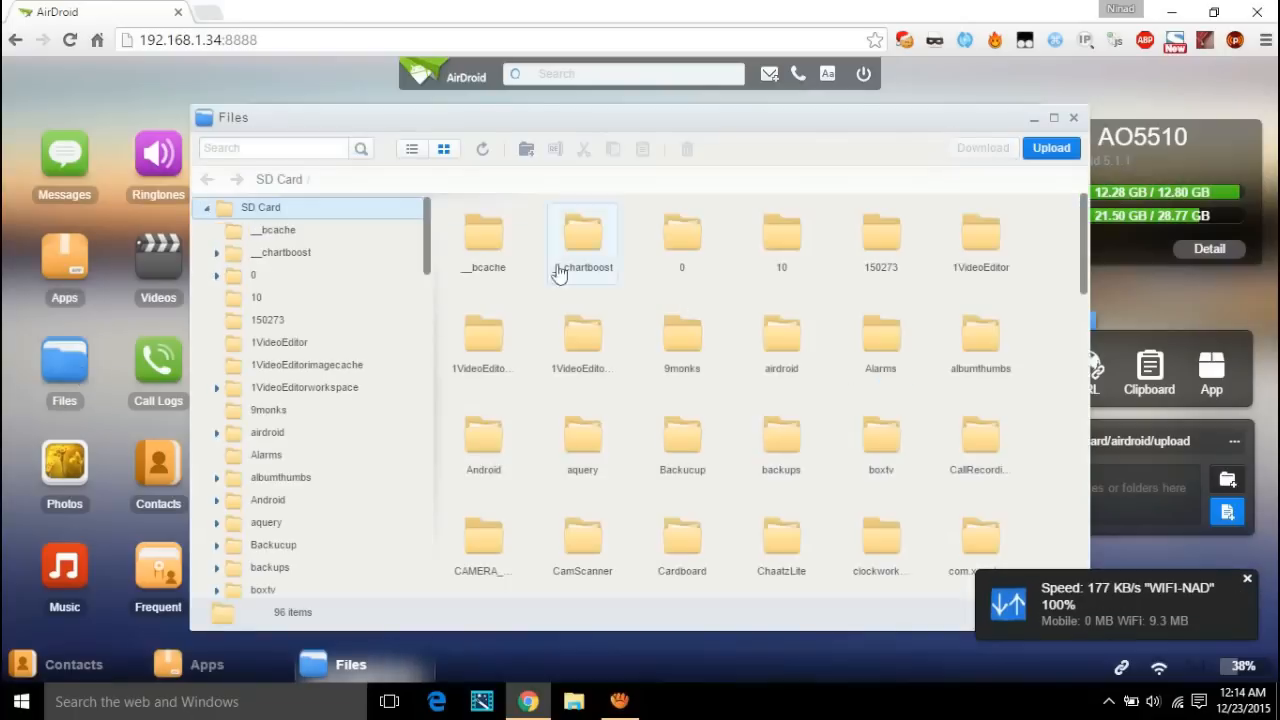
{"action": "double_click", "coordinate": [584, 234]}
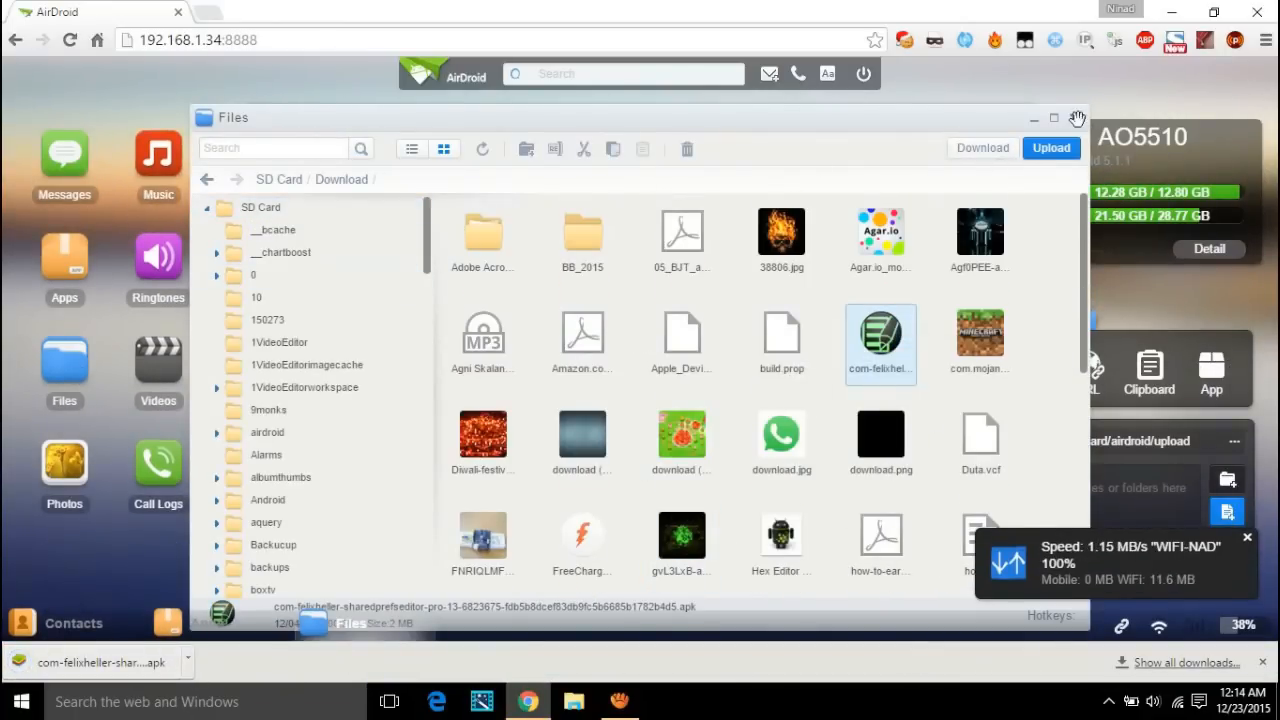
{"action": "left_click", "coordinate": [1076, 116]}
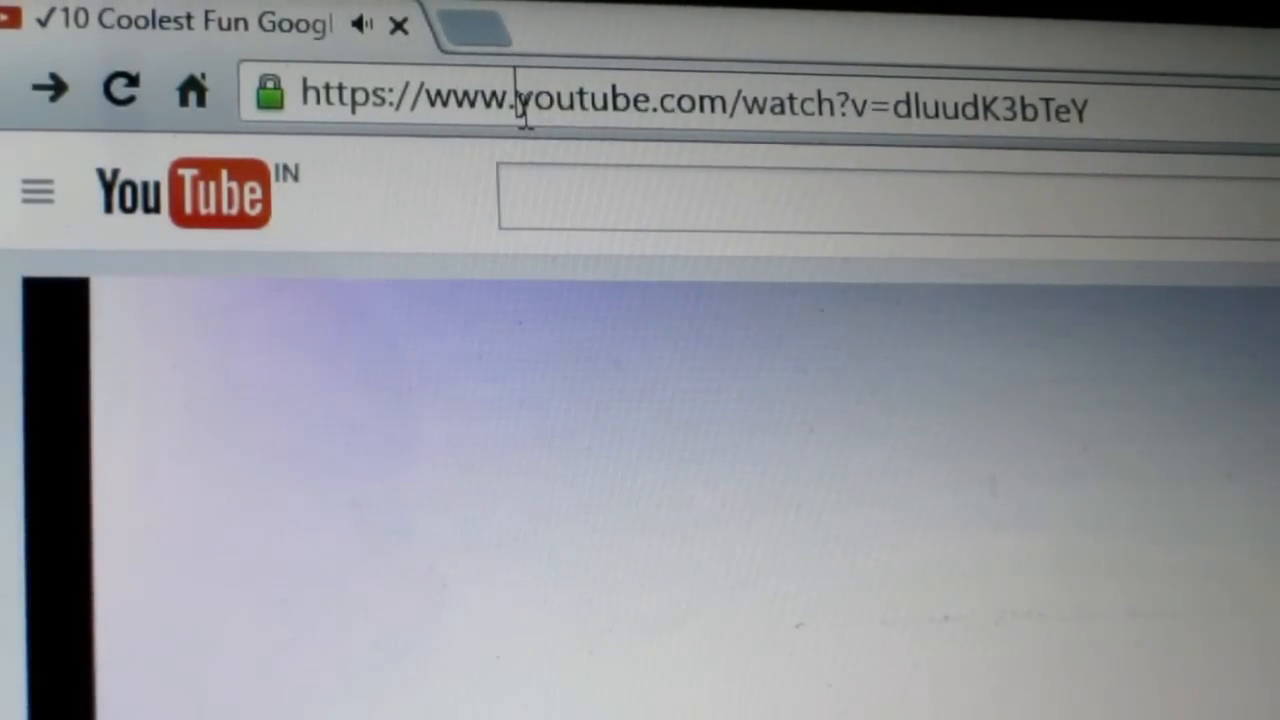
Load the video on gifs.com via the 'gif' URL prefix and set the clip start to 1:00.
{"action": "type", "text": "gifs"}
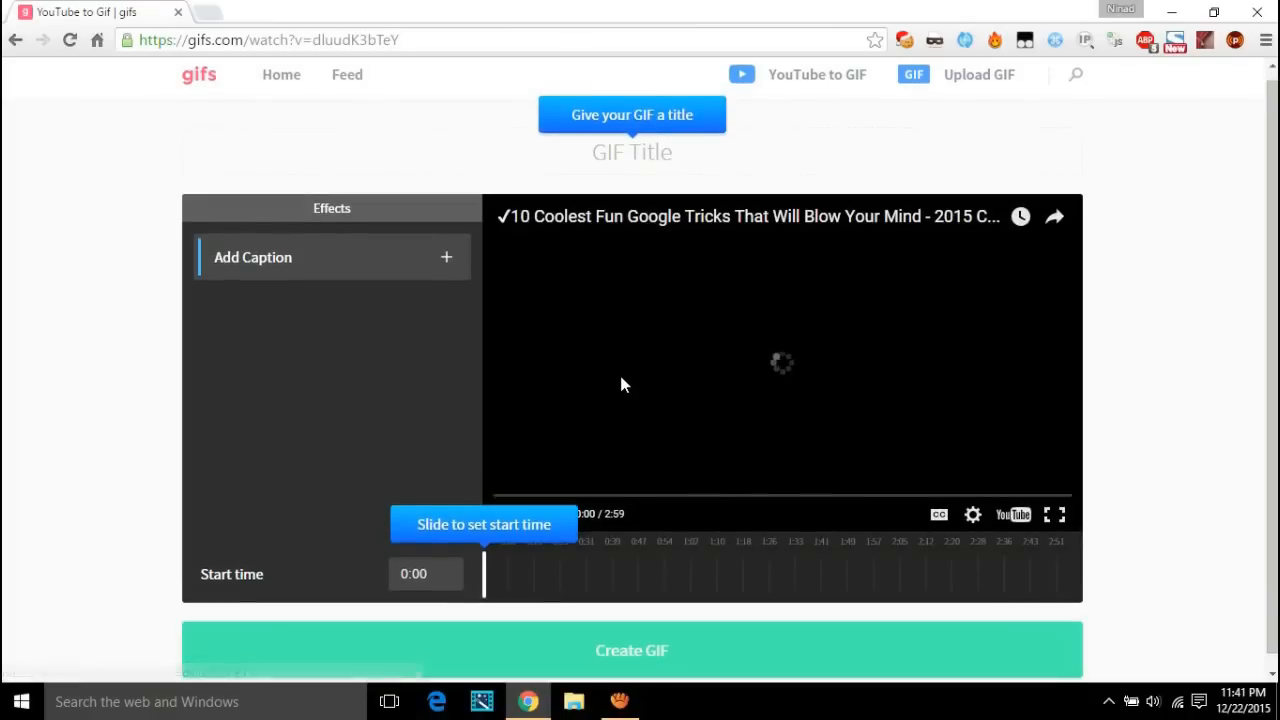
{"action": "left_click_drag", "start_coordinate": [484, 572], "coordinate": [650, 572]}
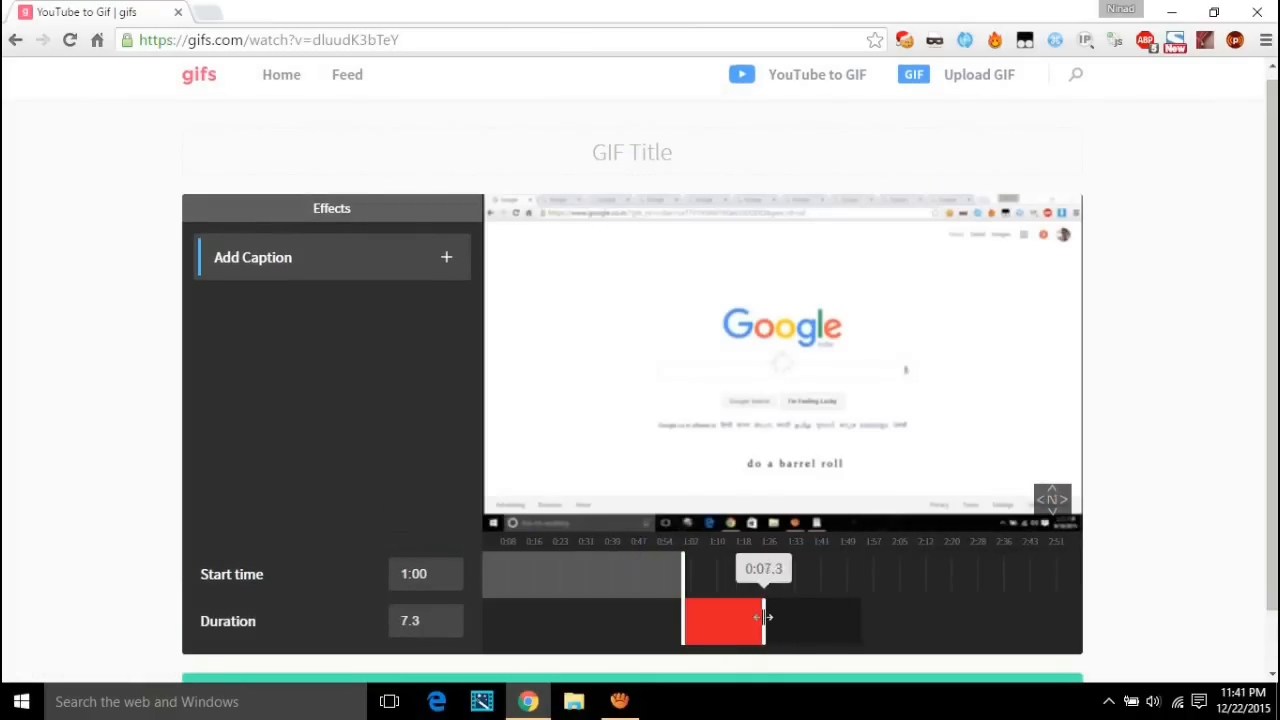
{"action": "scroll", "scroll_direction": "down", "scroll_amount": 3}
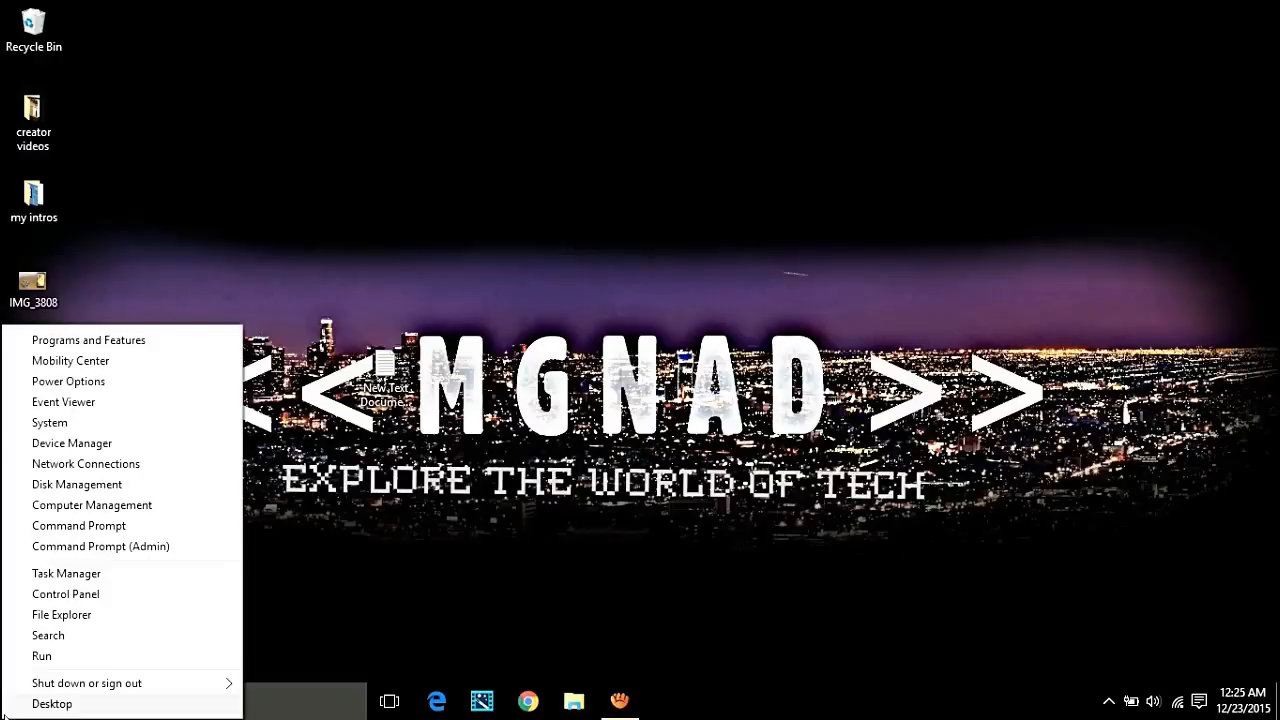
{"action": "mouse_move", "coordinate": [64, 594]}
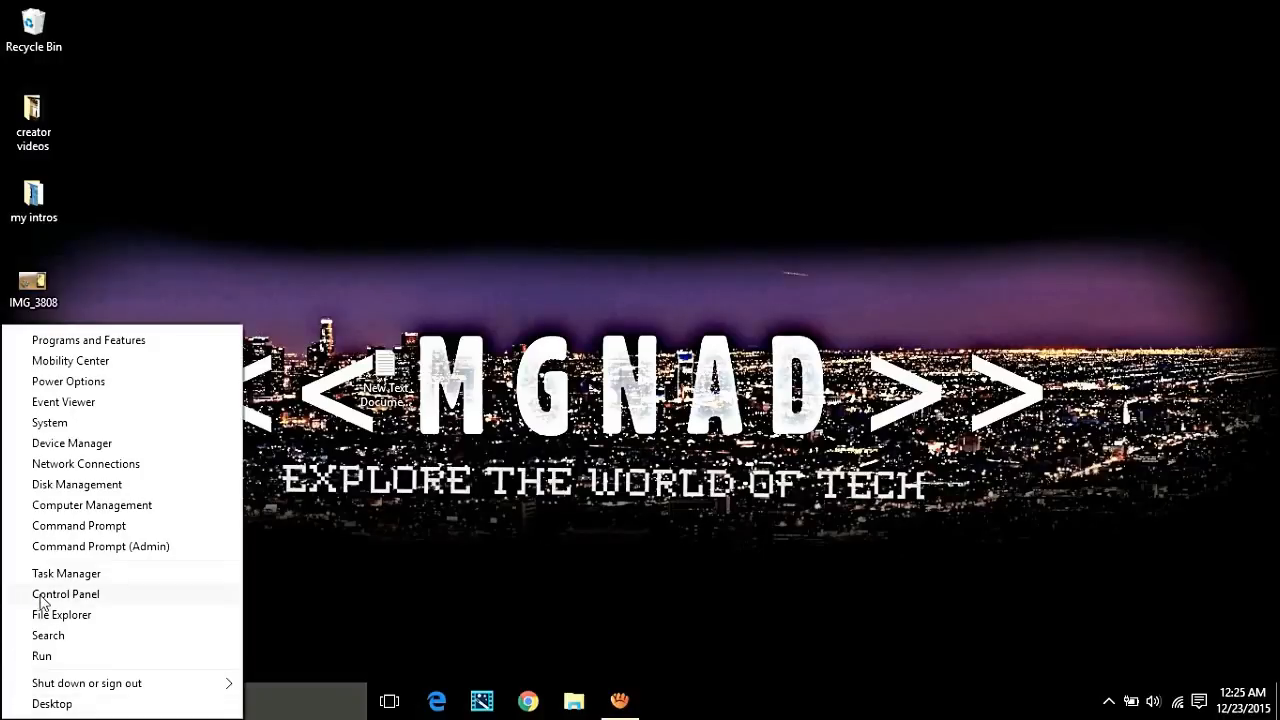
Search Control Panel for 'mouse' and reach the Change how your mouse works page.
{"action": "left_click", "coordinate": [64, 592]}
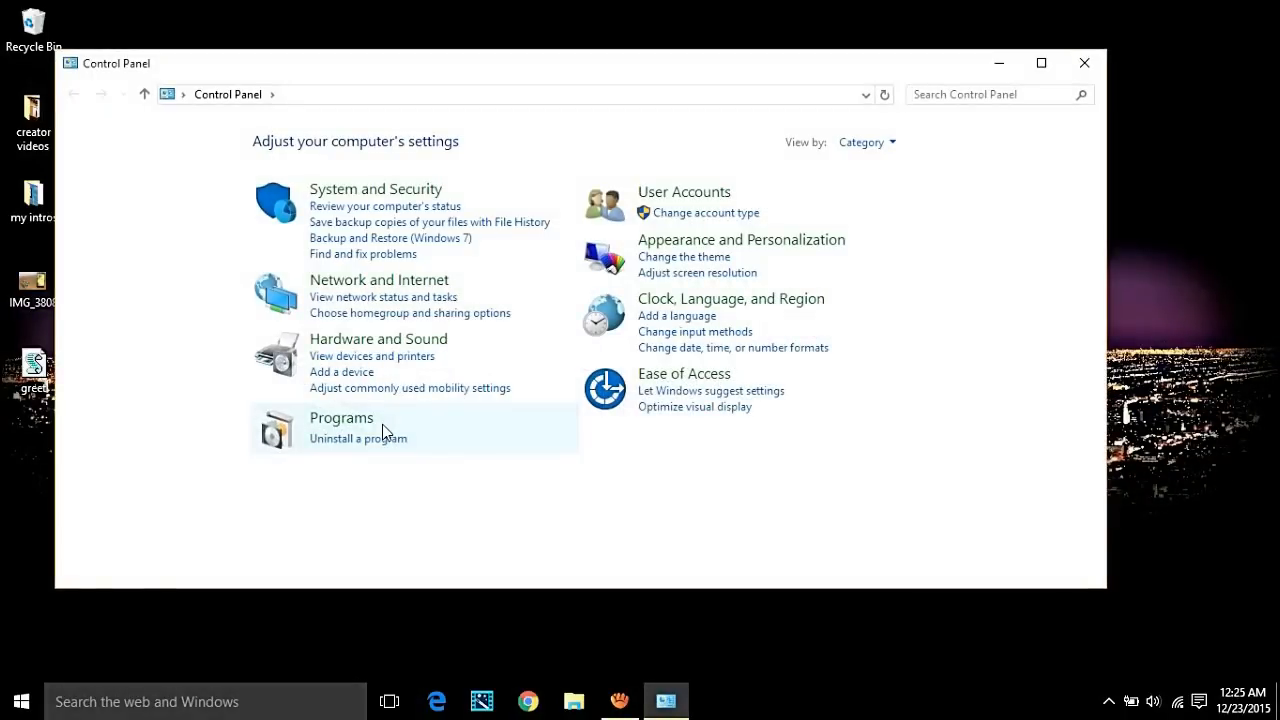
{"action": "mouse_move", "coordinate": [884, 140]}
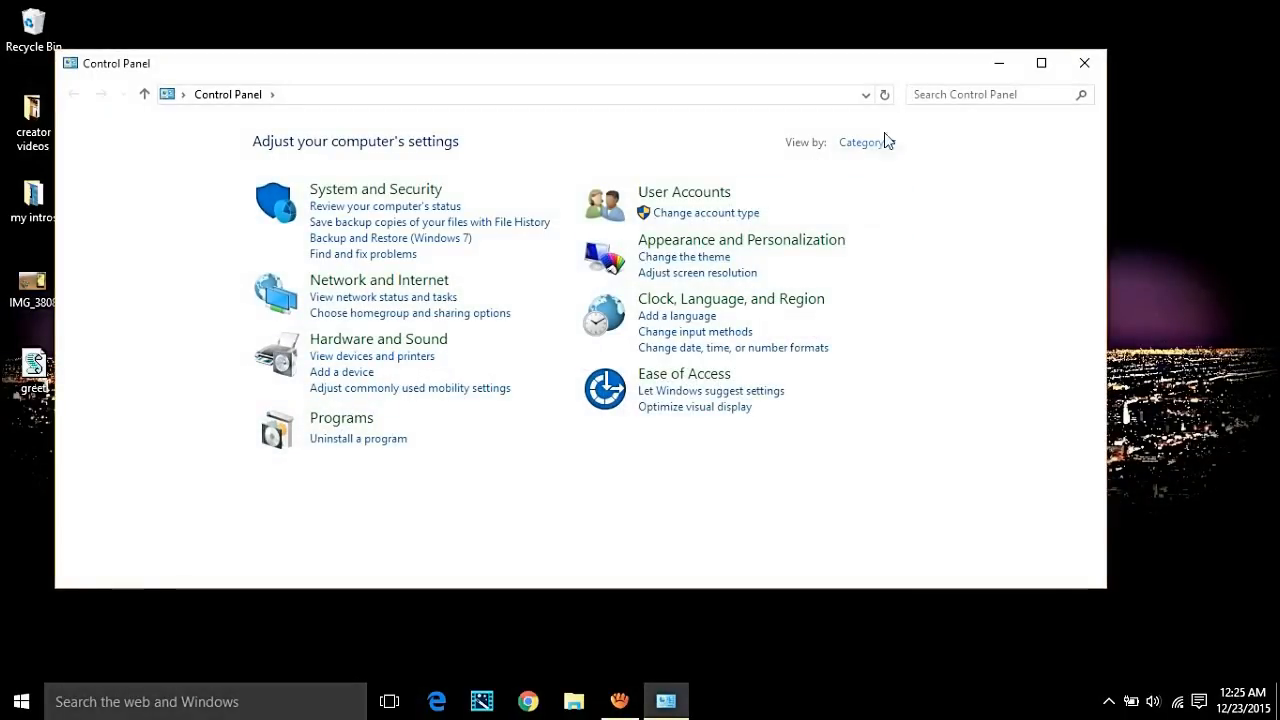
{"action": "left_click", "coordinate": [990, 94]}
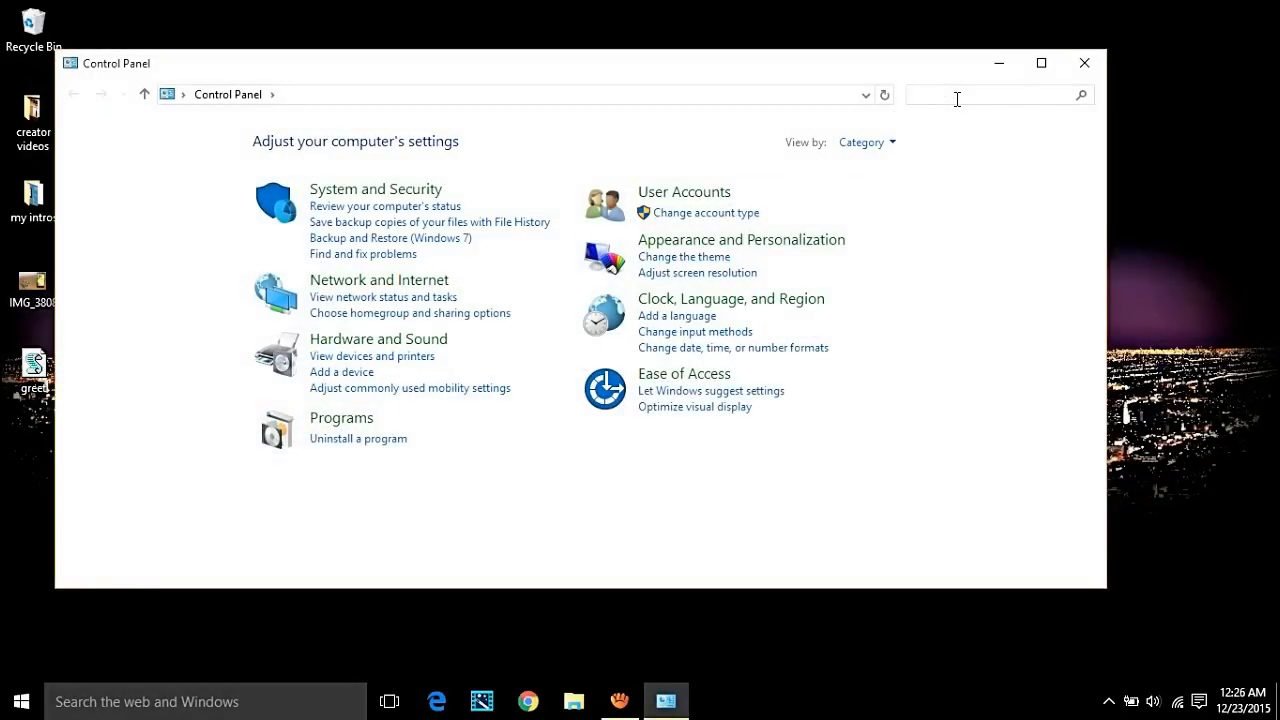
{"action": "type", "text": "mouse"}
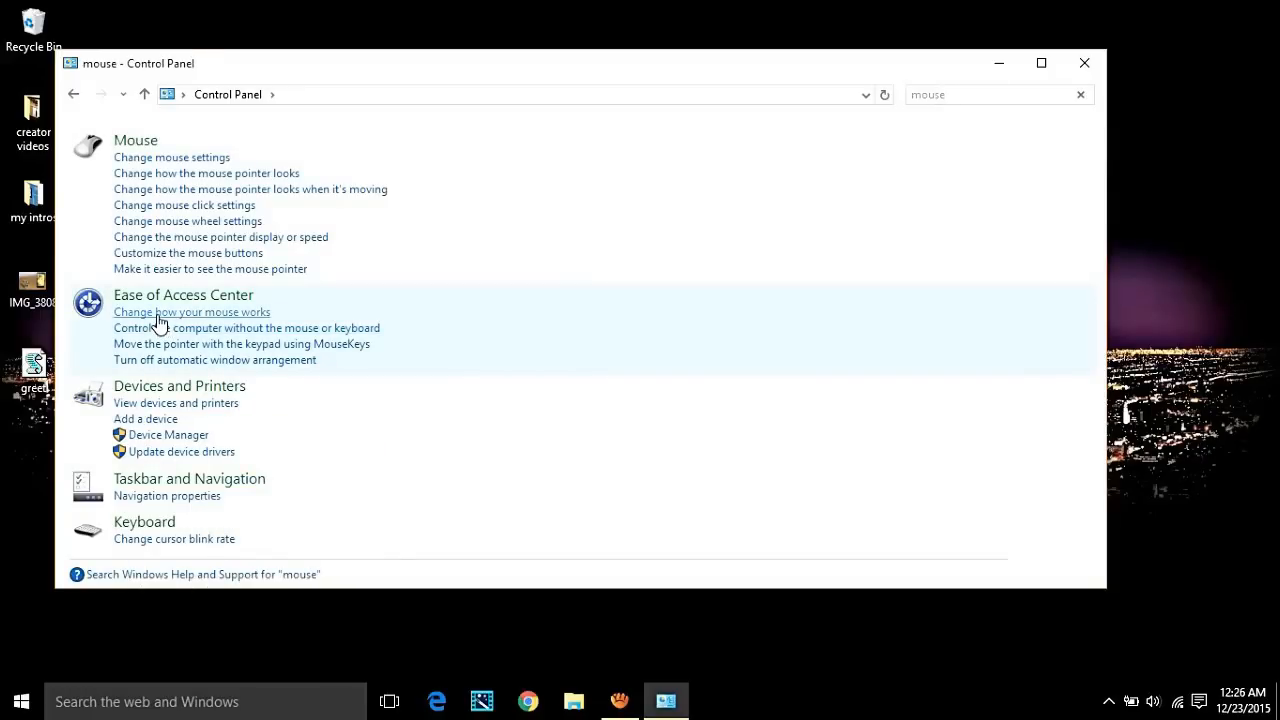
{"action": "left_click", "coordinate": [192, 312]}
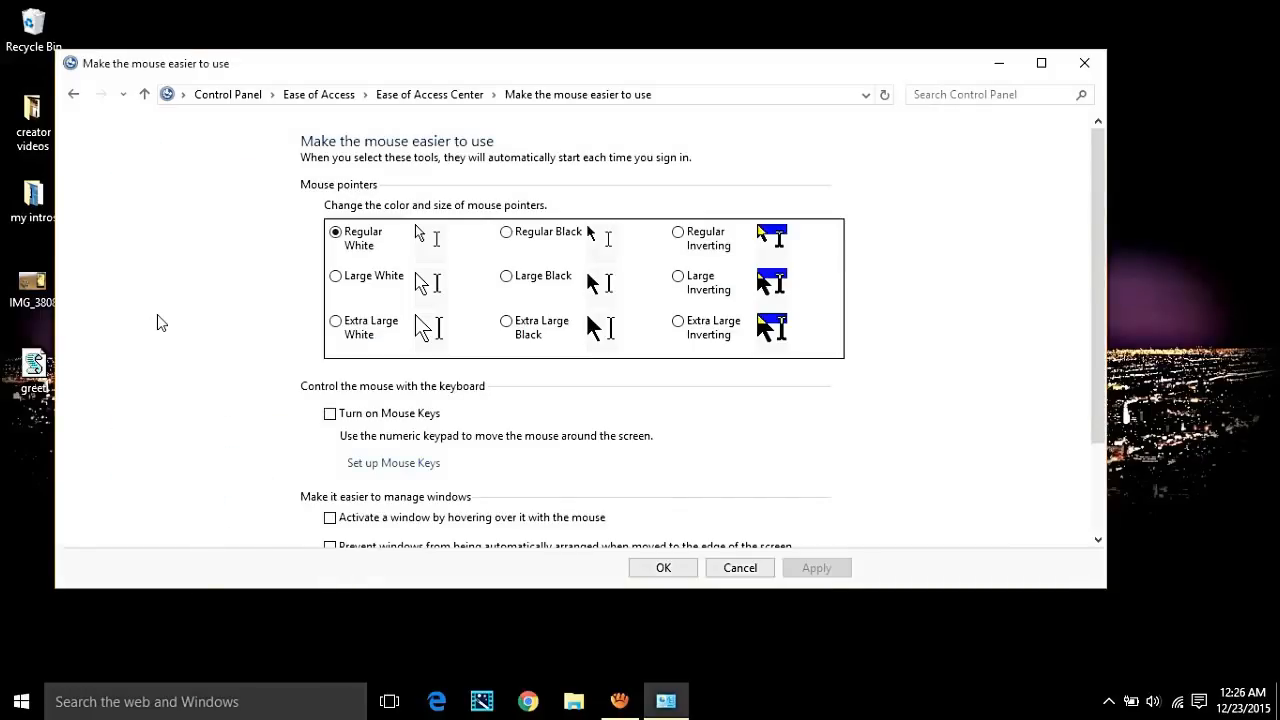
Enable Mouse Keys with top speed at High and acceleration at Fast.
{"action": "left_click", "coordinate": [392, 462]}
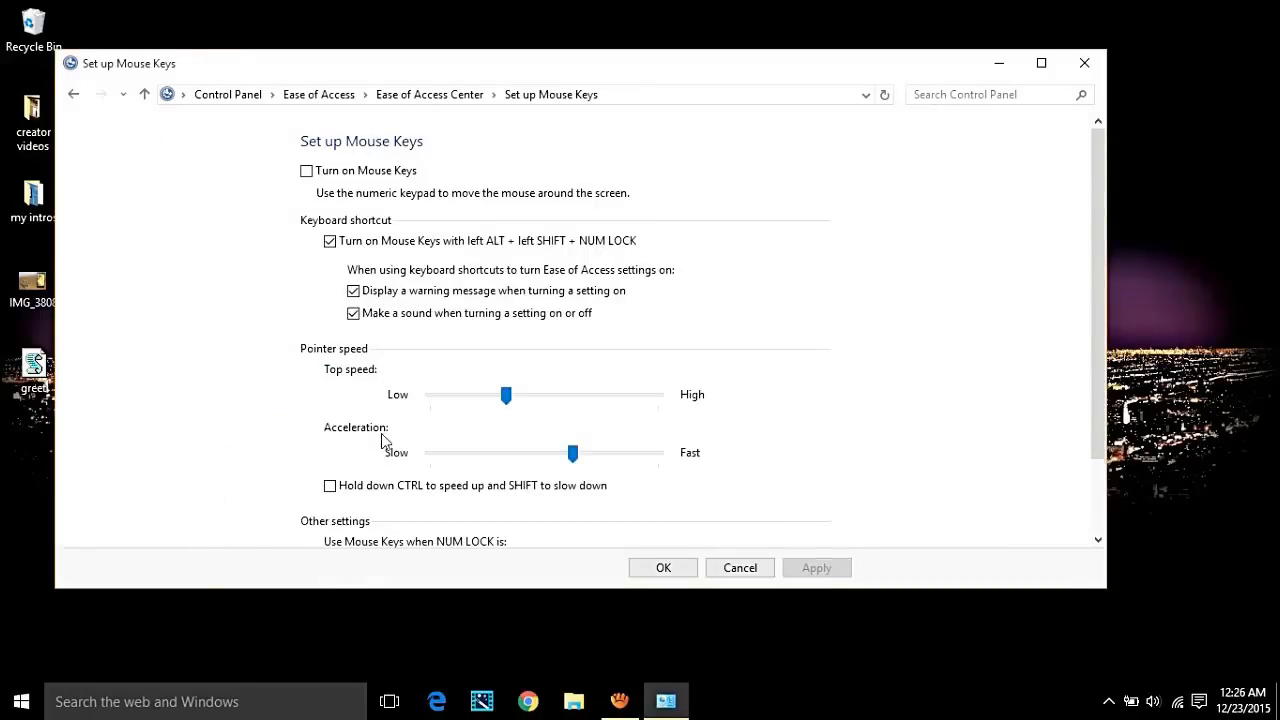
{"action": "left_click", "coordinate": [306, 172]}
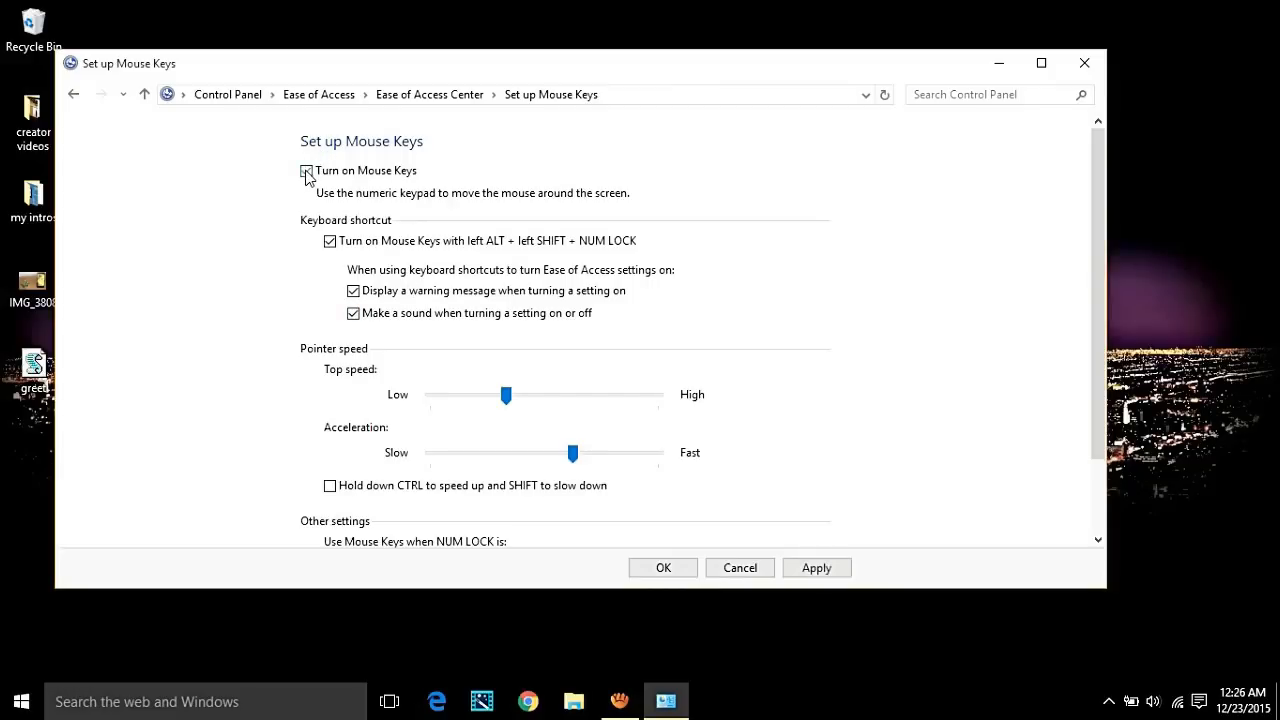
{"action": "left_click", "coordinate": [306, 170]}
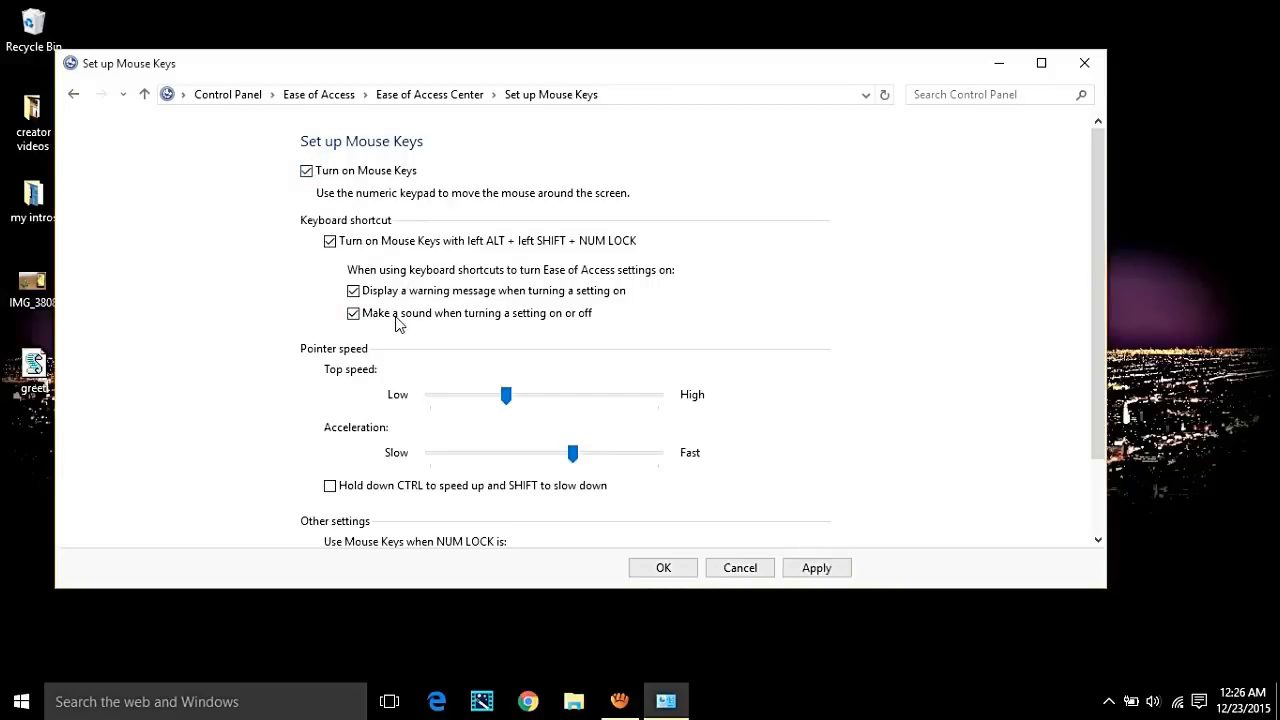
{"action": "left_click_drag", "start_coordinate": [504, 396], "coordinate": [620, 396]}
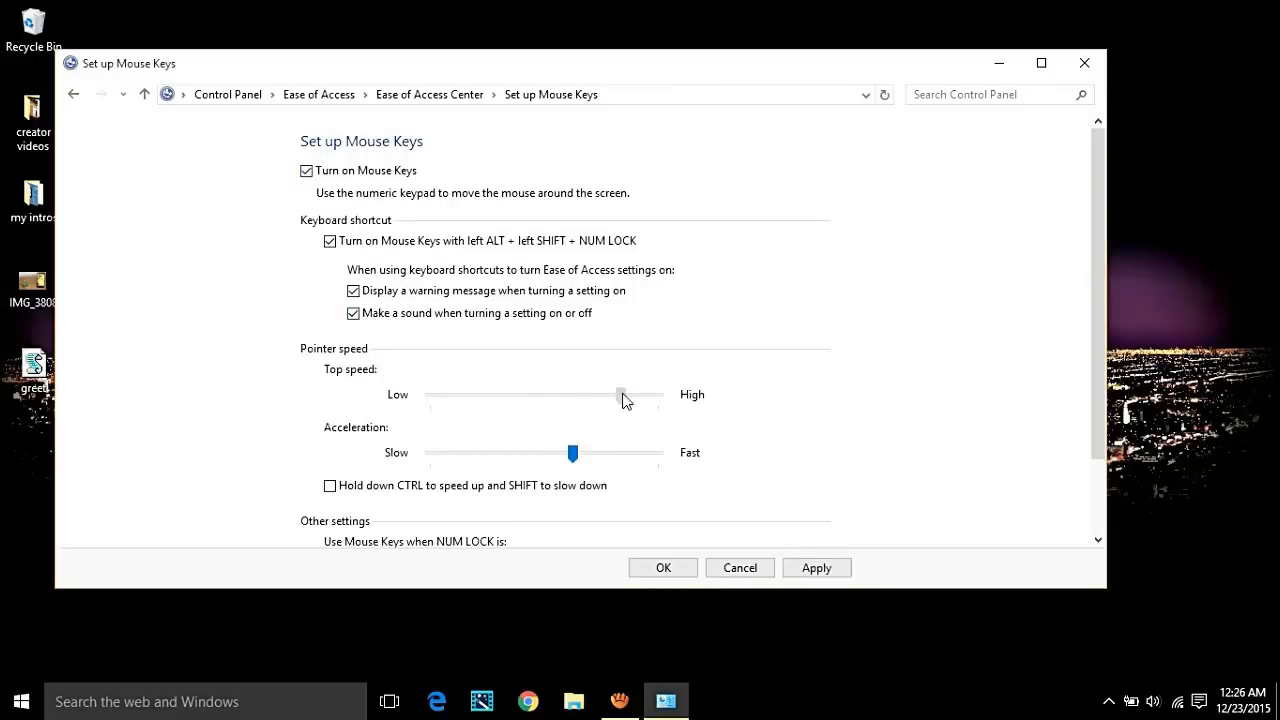
{"action": "left_click_drag", "start_coordinate": [620, 394], "coordinate": [656, 394]}
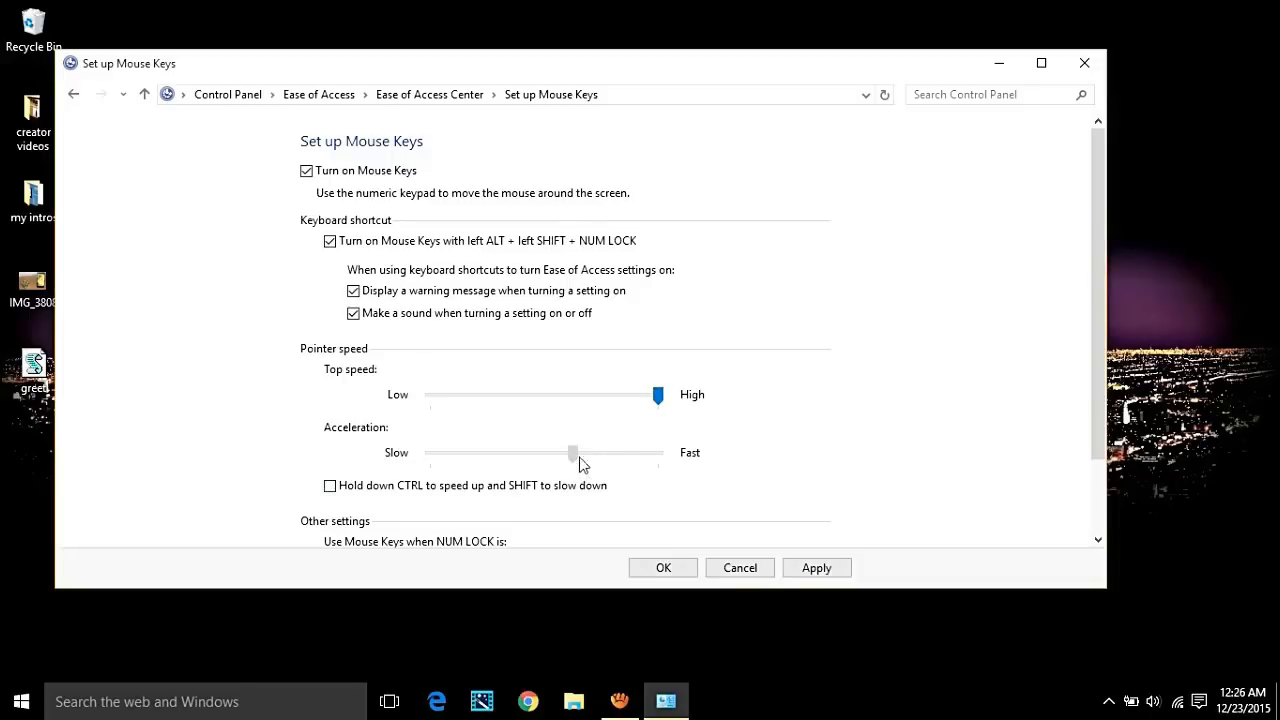
{"action": "left_click_drag", "start_coordinate": [572, 452], "coordinate": [656, 452]}
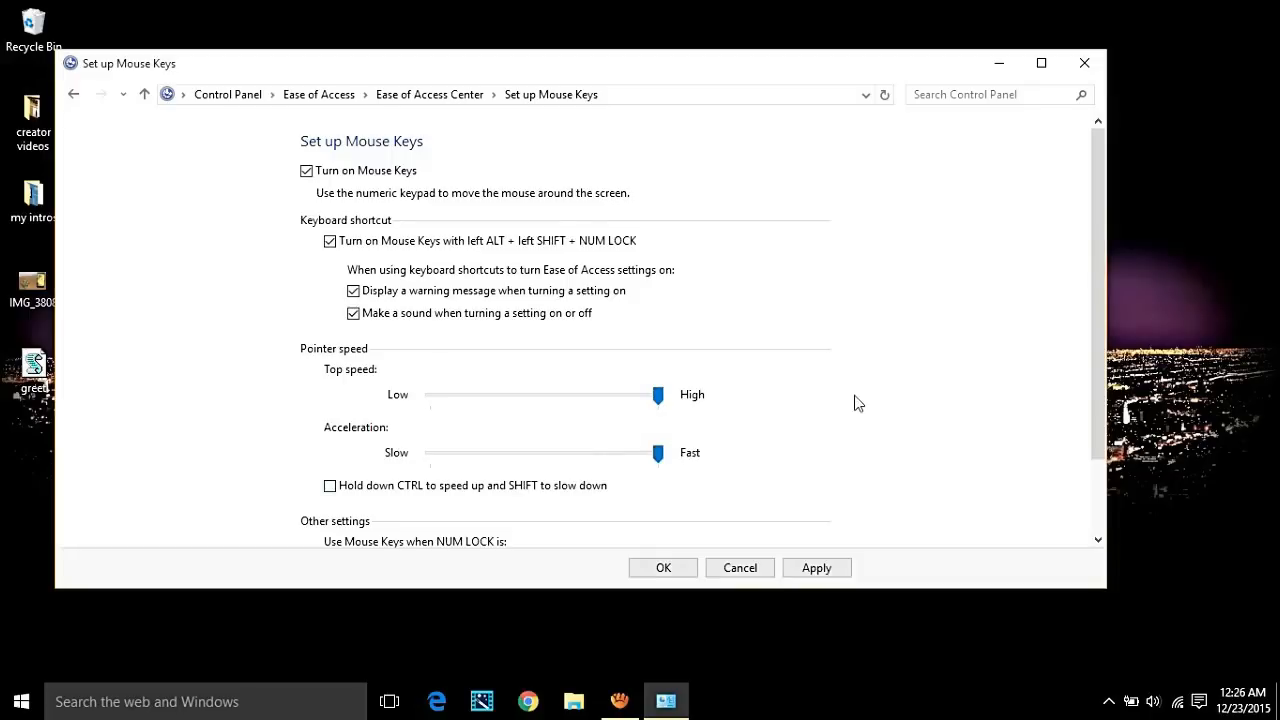
{"action": "scroll", "scroll_direction": "down", "scroll_amount": 3}
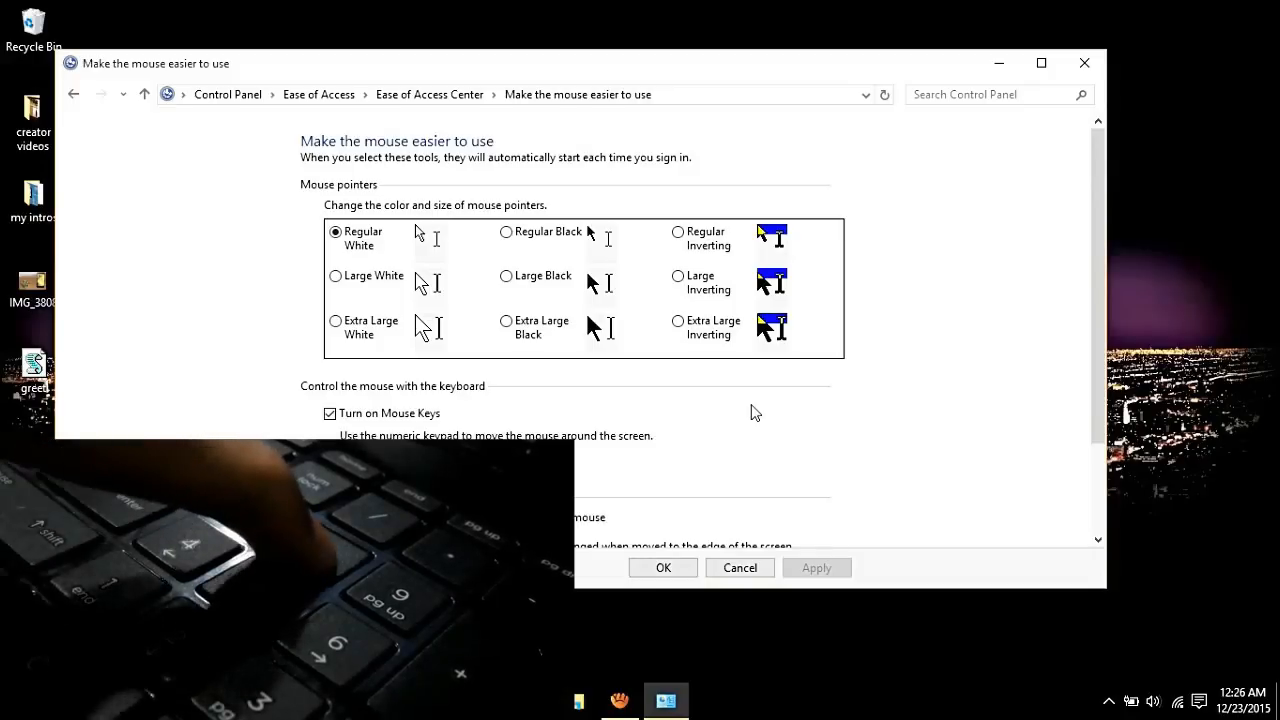
{"action": "mouse_move", "coordinate": [756, 256]}
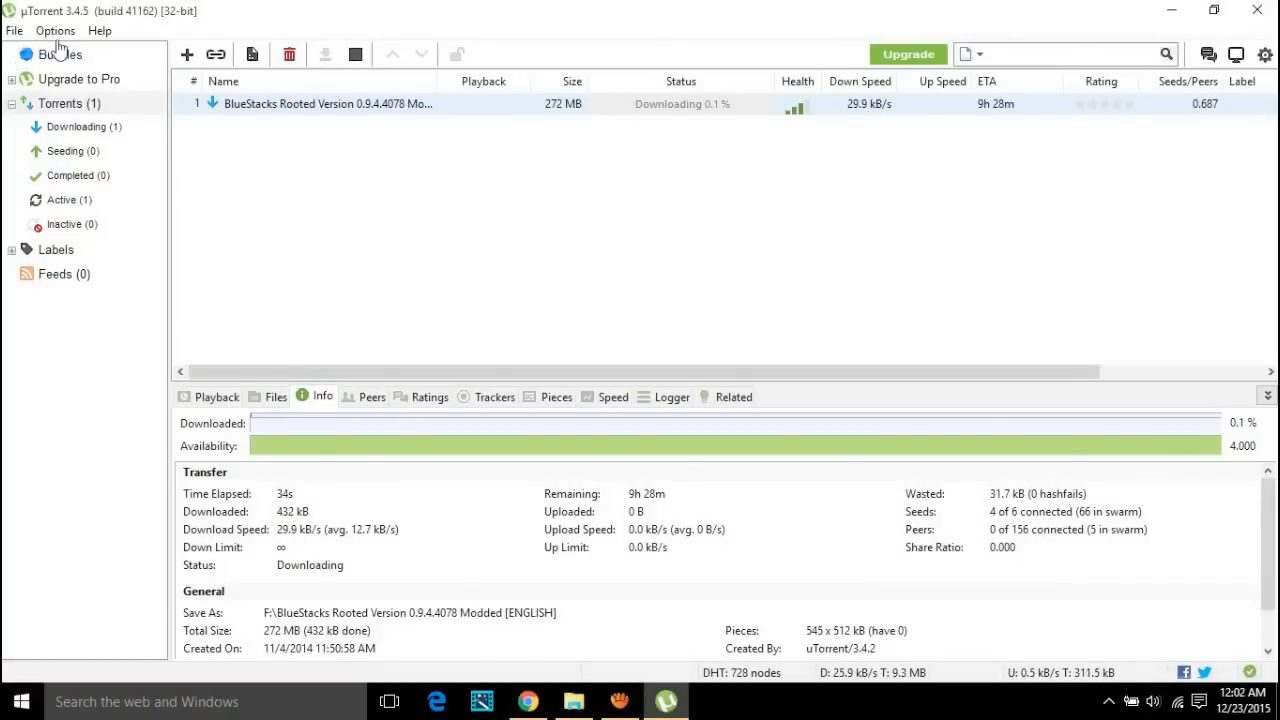
In uTorrent Preferences, cap the Bandwidth maximum upload rate at 1 kB/s.
{"action": "left_click", "coordinate": [56, 30]}
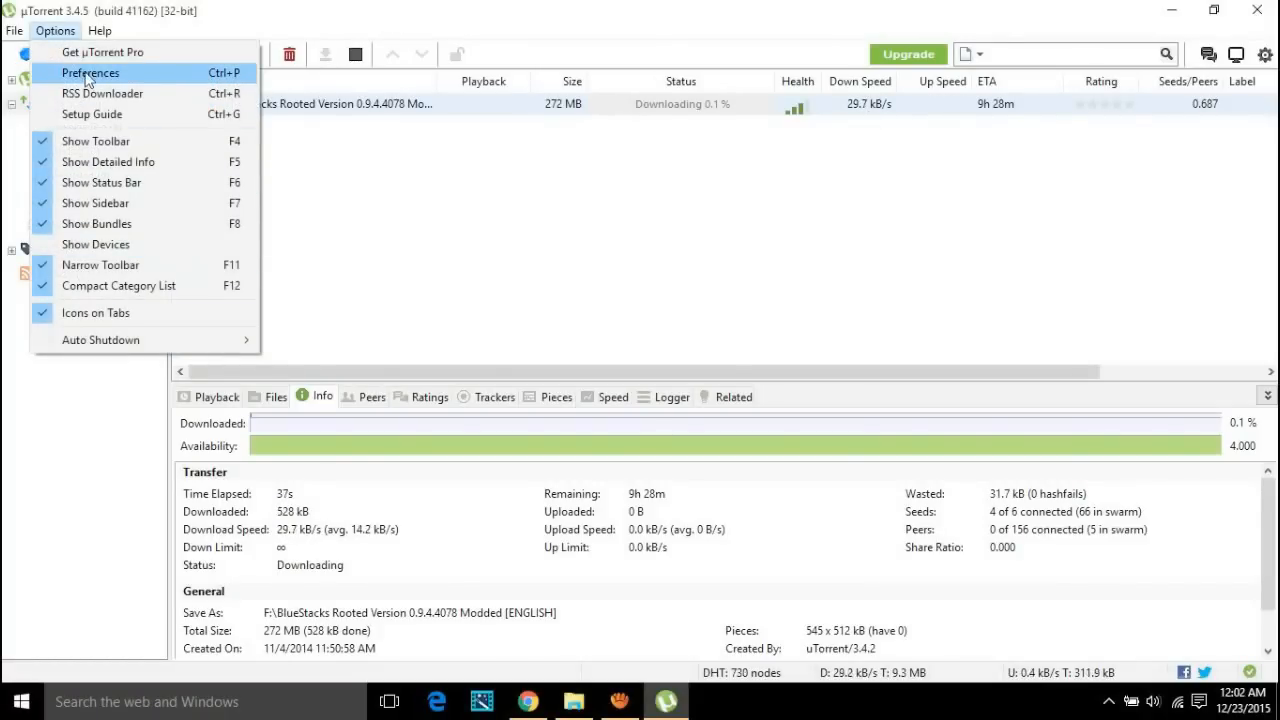
{"action": "left_click", "coordinate": [92, 72]}
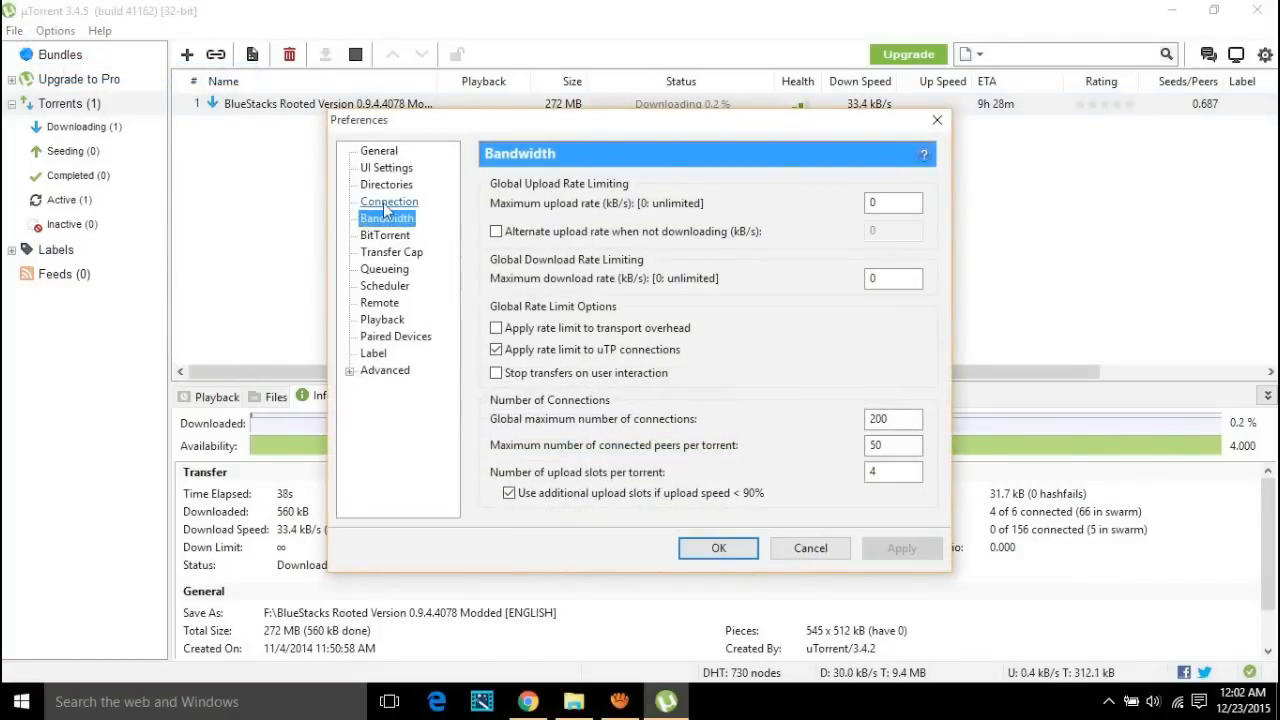
{"action": "left_click", "coordinate": [388, 200]}
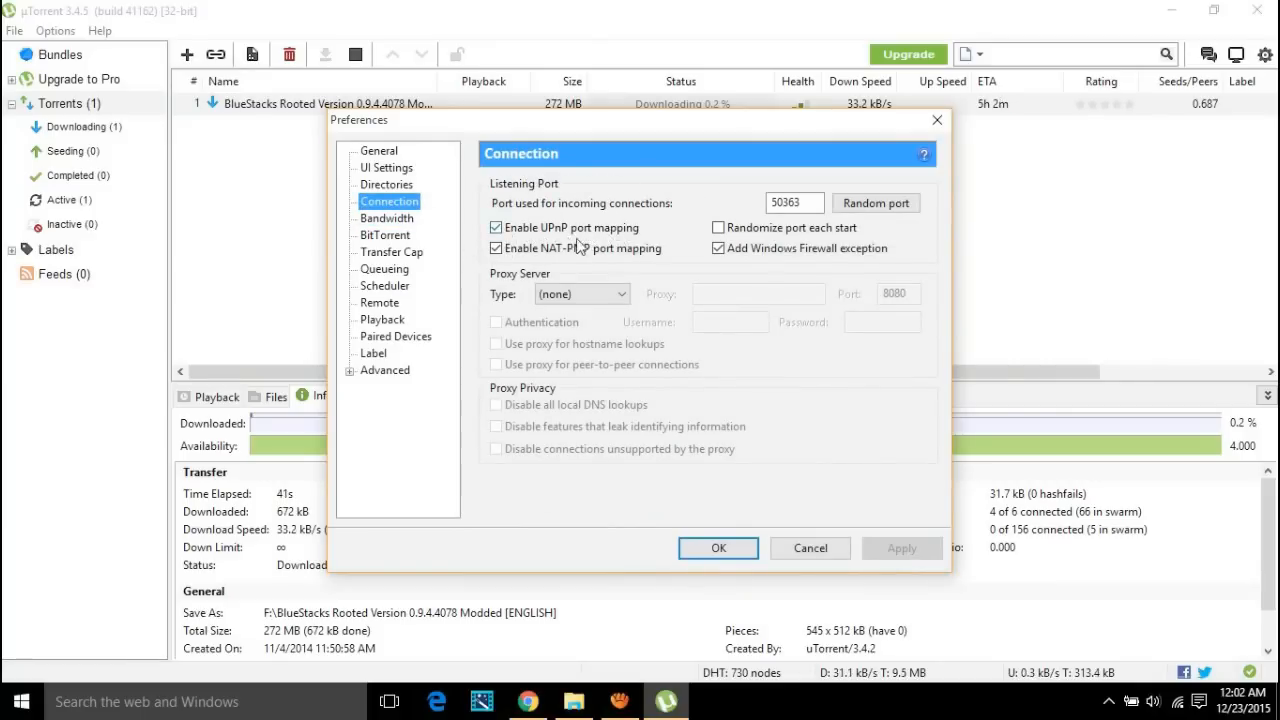
{"action": "left_click", "coordinate": [386, 218]}
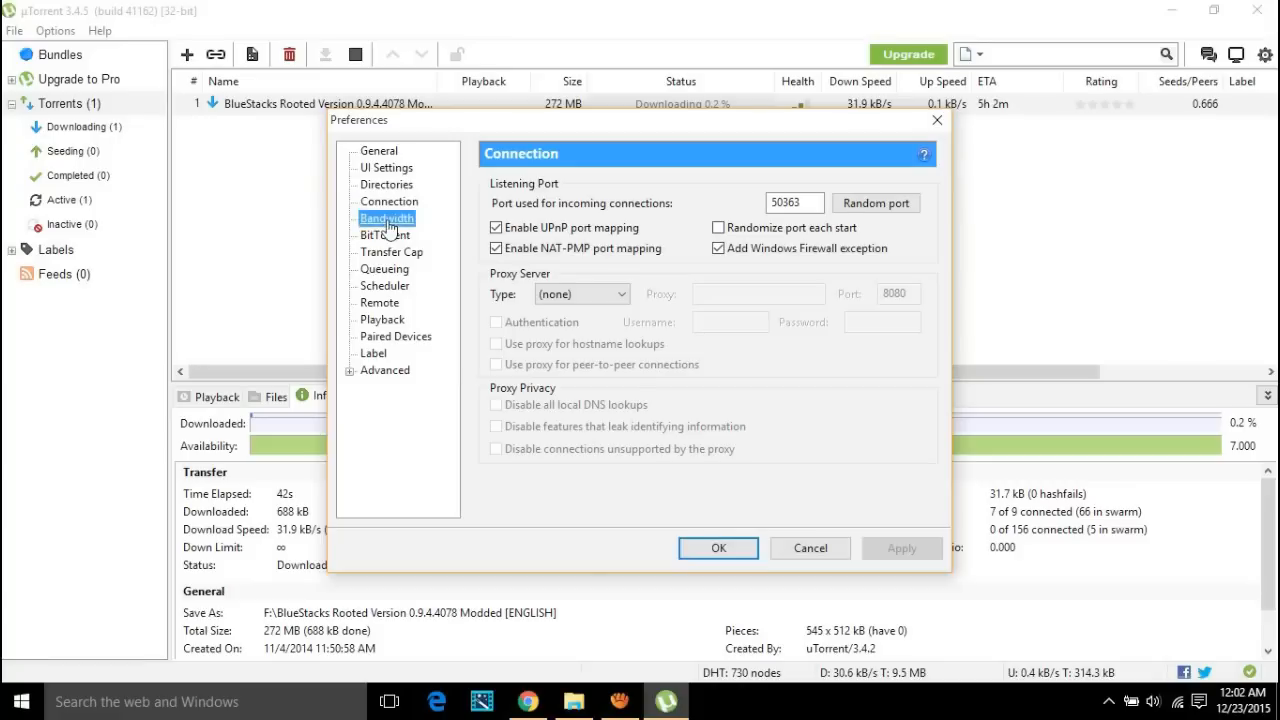
{"action": "left_click", "coordinate": [386, 218]}
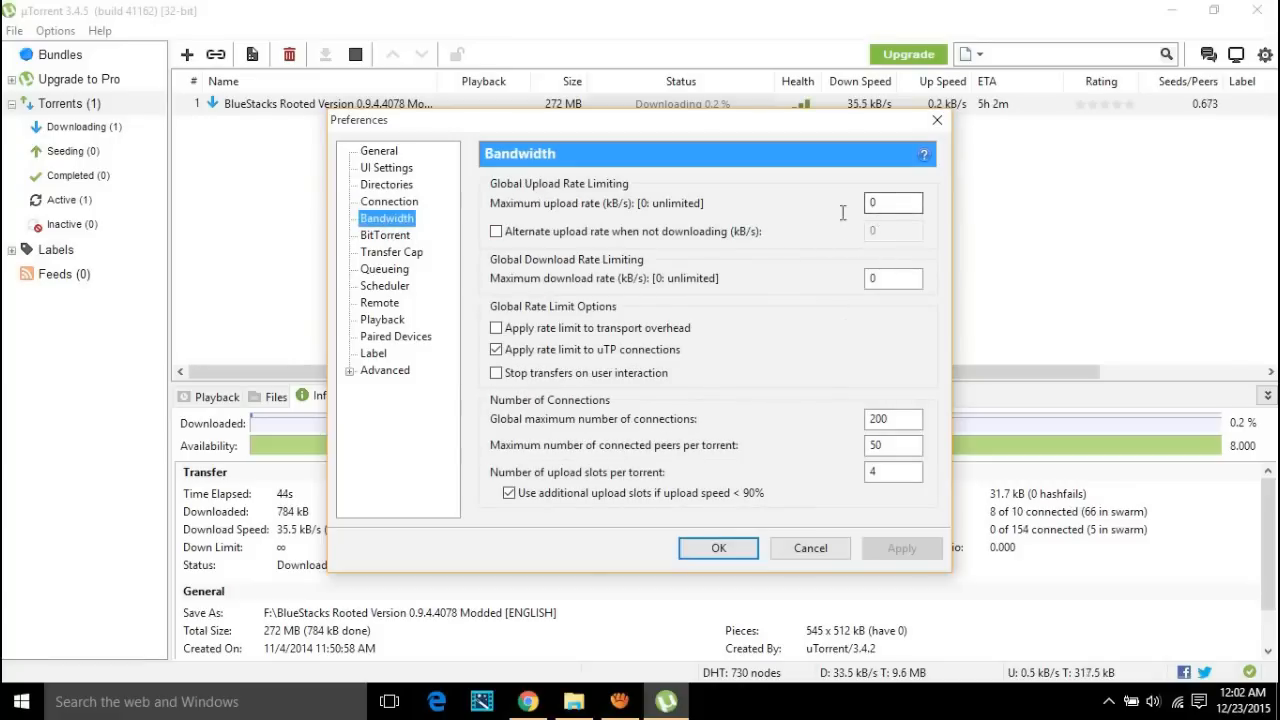
{"action": "type", "text": "1"}
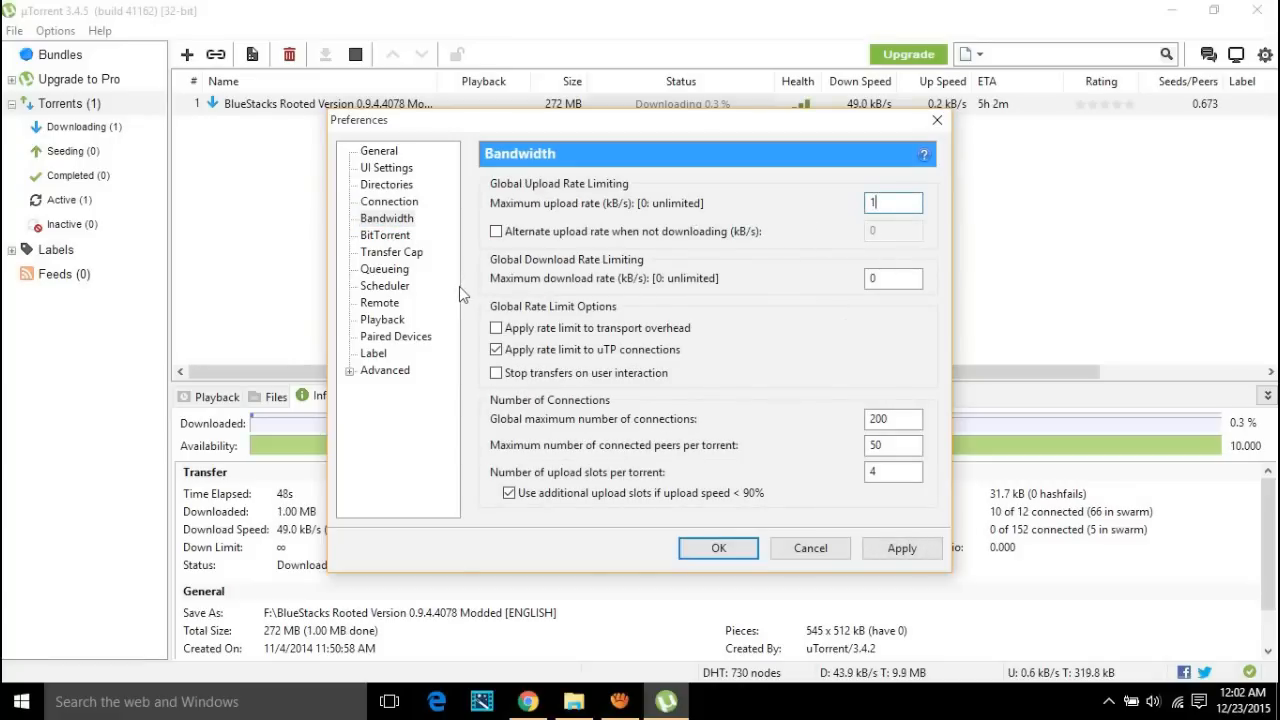
Set outgoing protocol encryption to Enabled and maximum active downloads to 1, then confirm.
{"action": "left_click", "coordinate": [384, 236]}
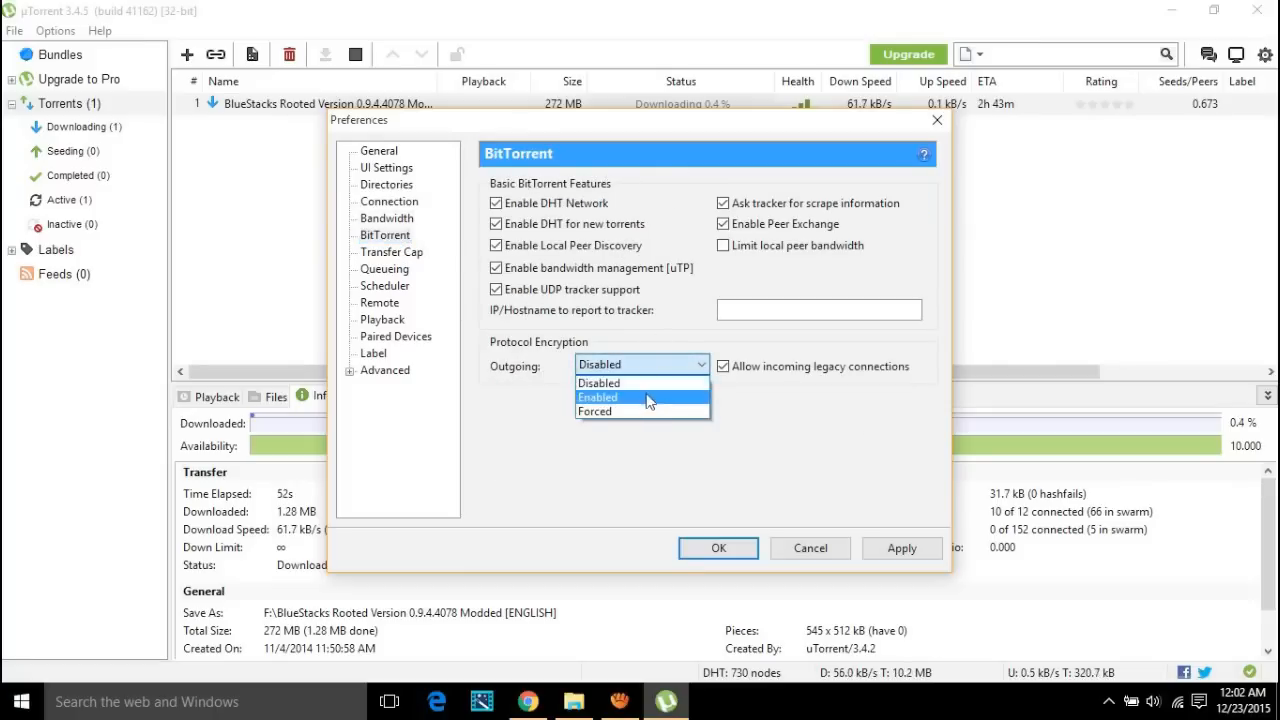
{"action": "left_click", "coordinate": [596, 396]}
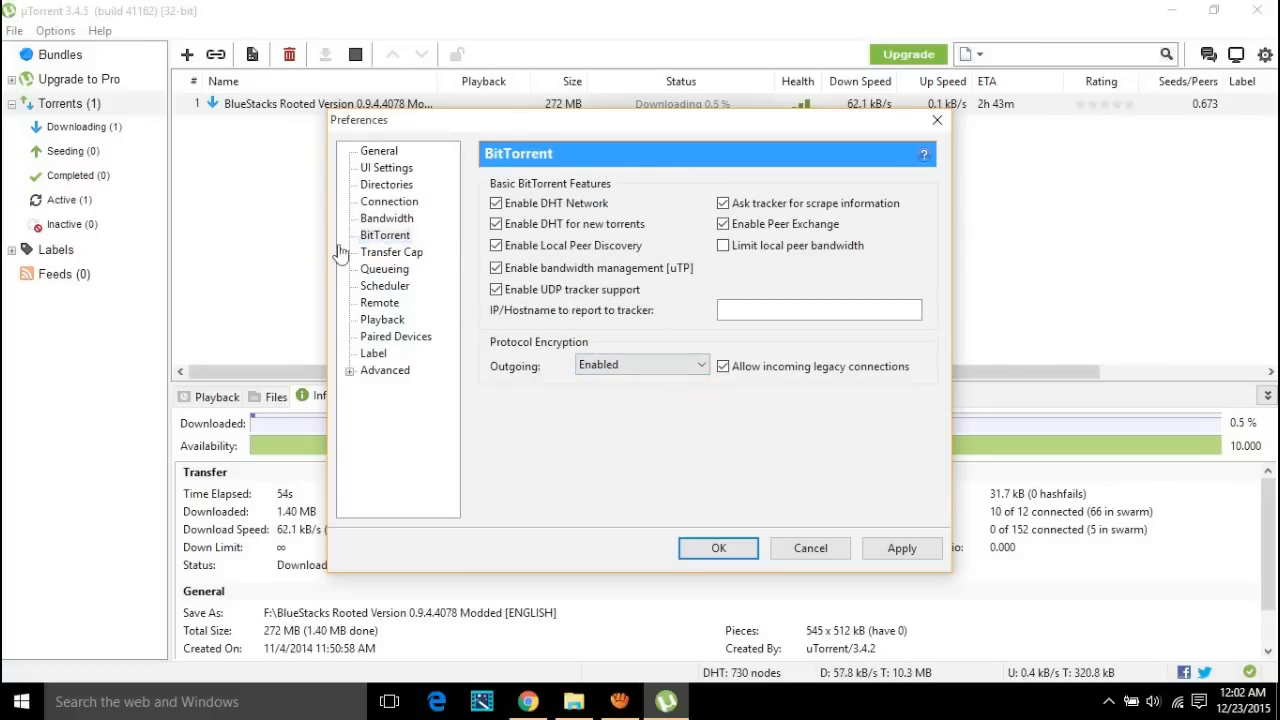
{"action": "left_click", "coordinate": [384, 268]}
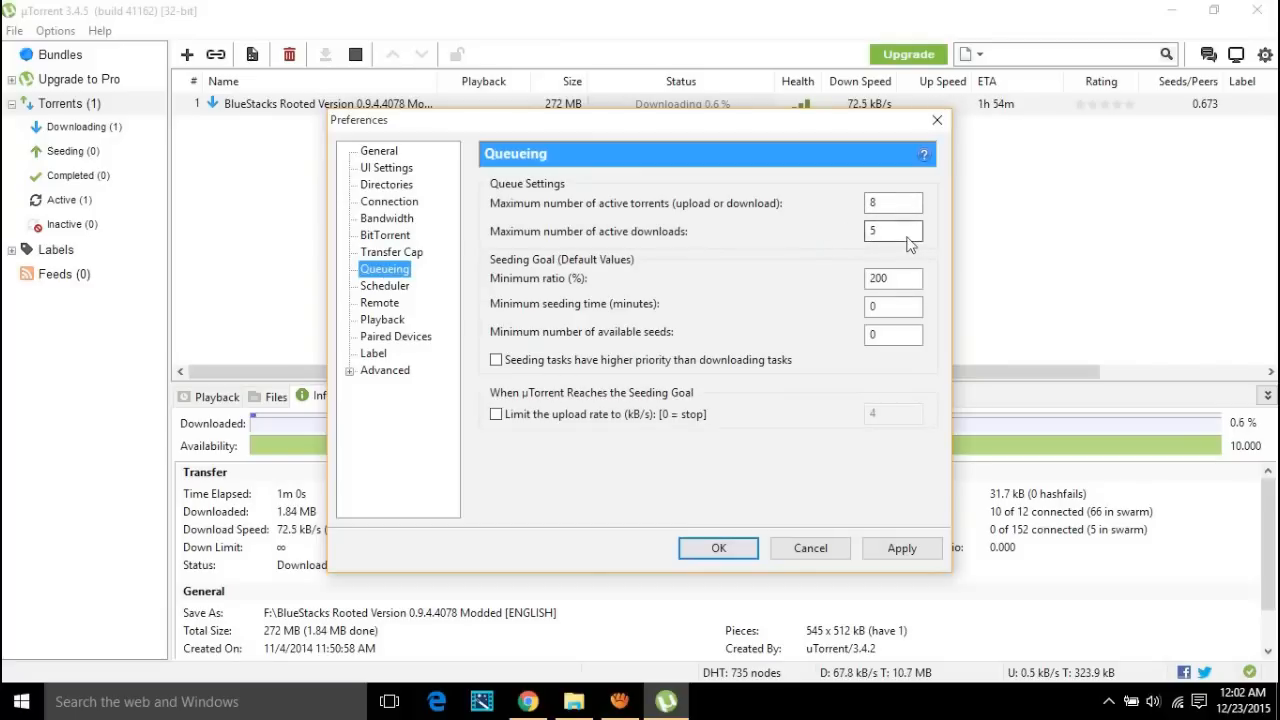
{"action": "left_click", "coordinate": [890, 232]}
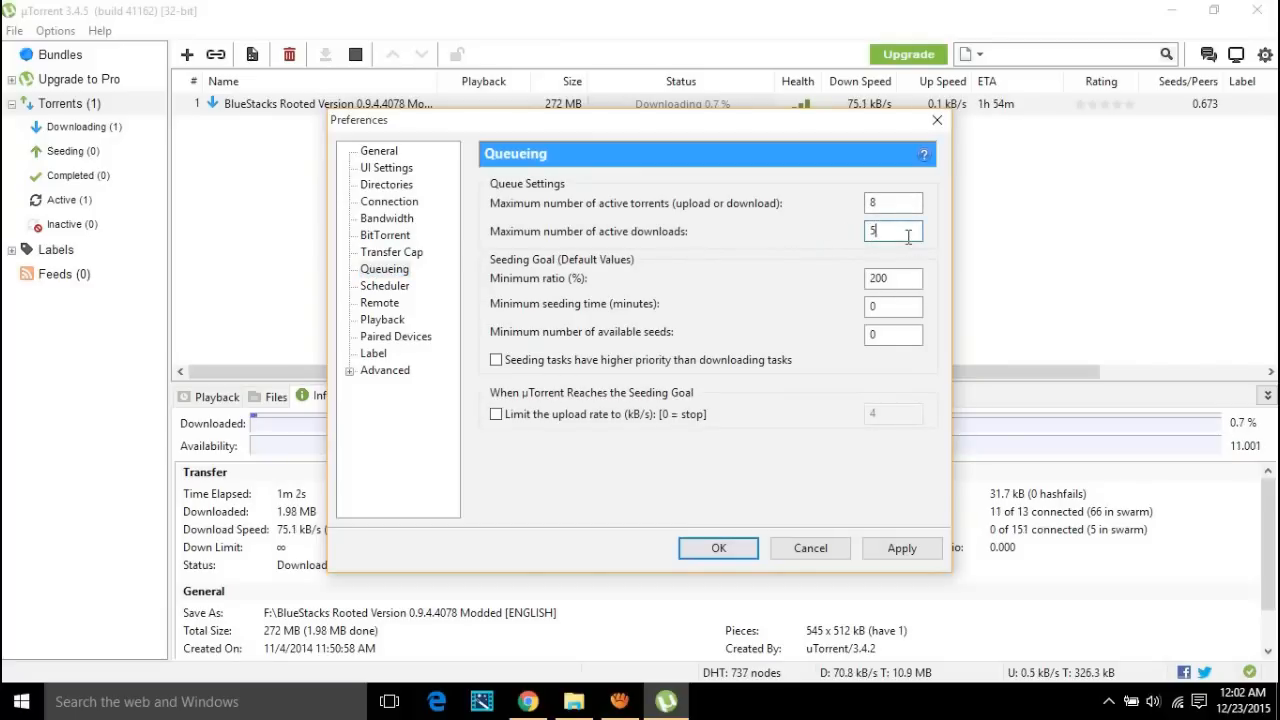
{"action": "type", "text": "1"}
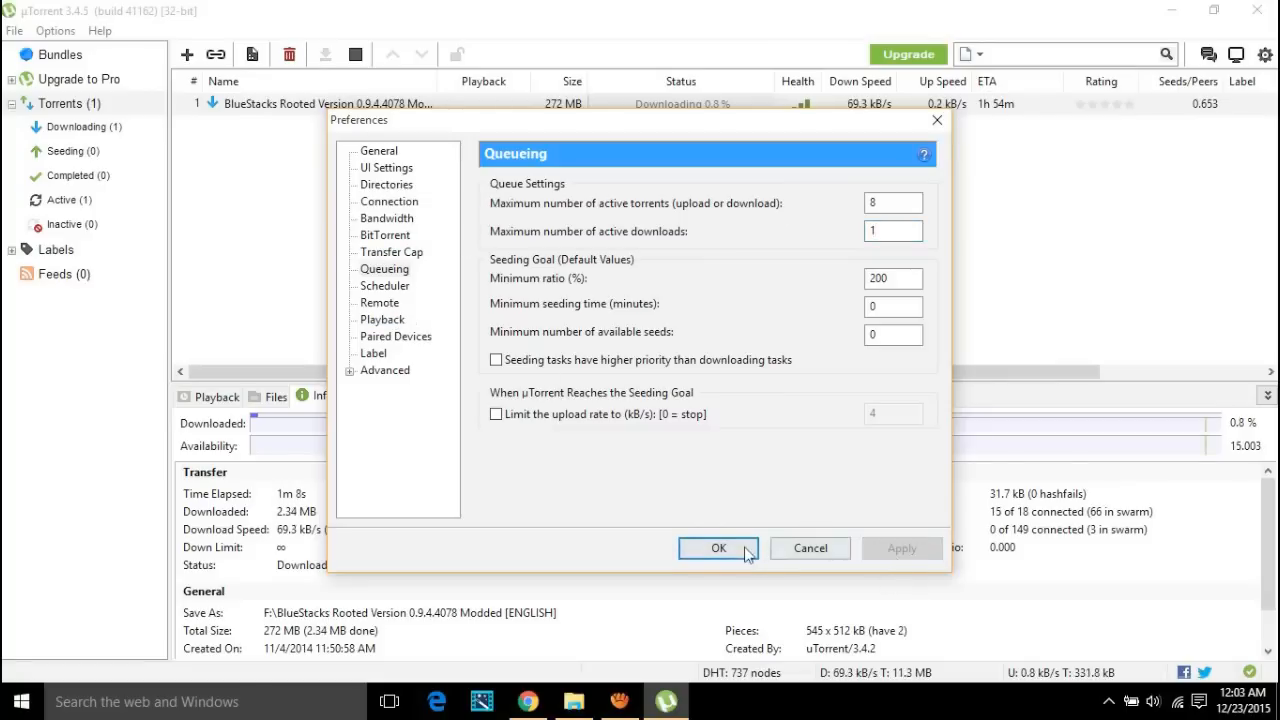
{"action": "left_click", "coordinate": [718, 548]}
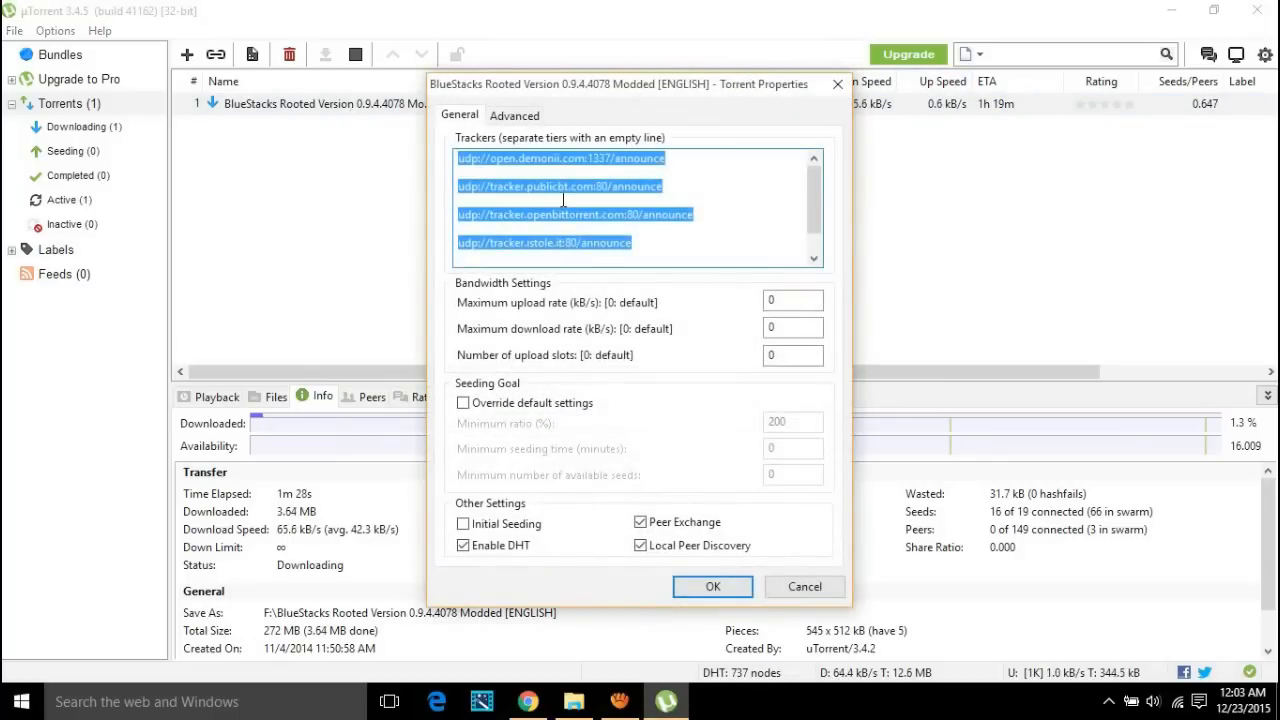
Copy the torrent's tracker addresses and paste them into the Advanced Web Seeds field.
{"action": "right_click", "coordinate": [564, 200]}
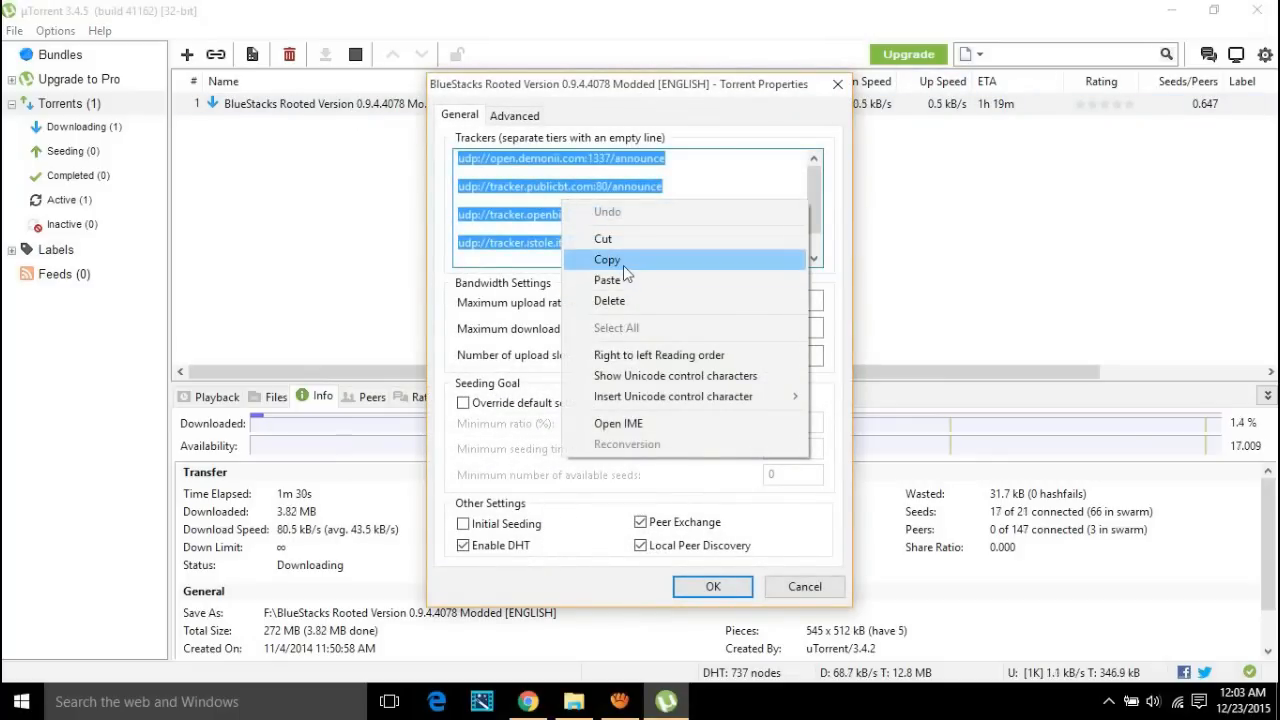
{"action": "left_click", "coordinate": [514, 114]}
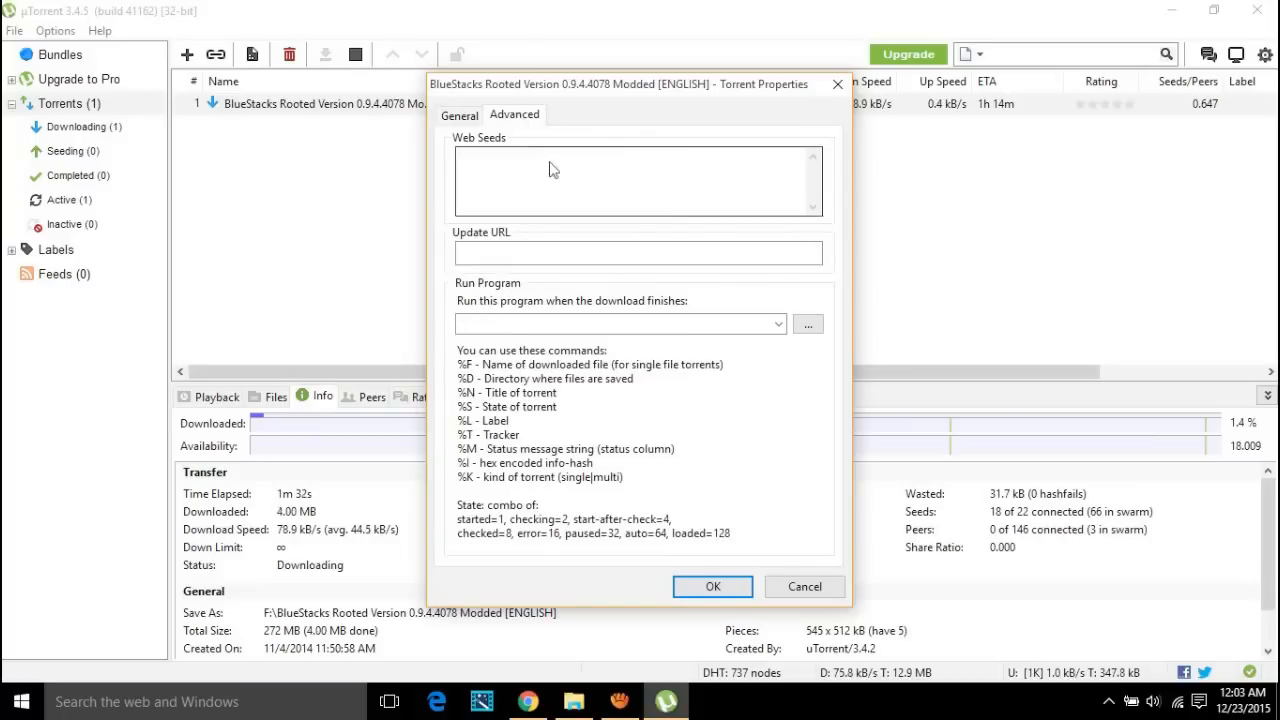
{"action": "right_click", "coordinate": [550, 180]}
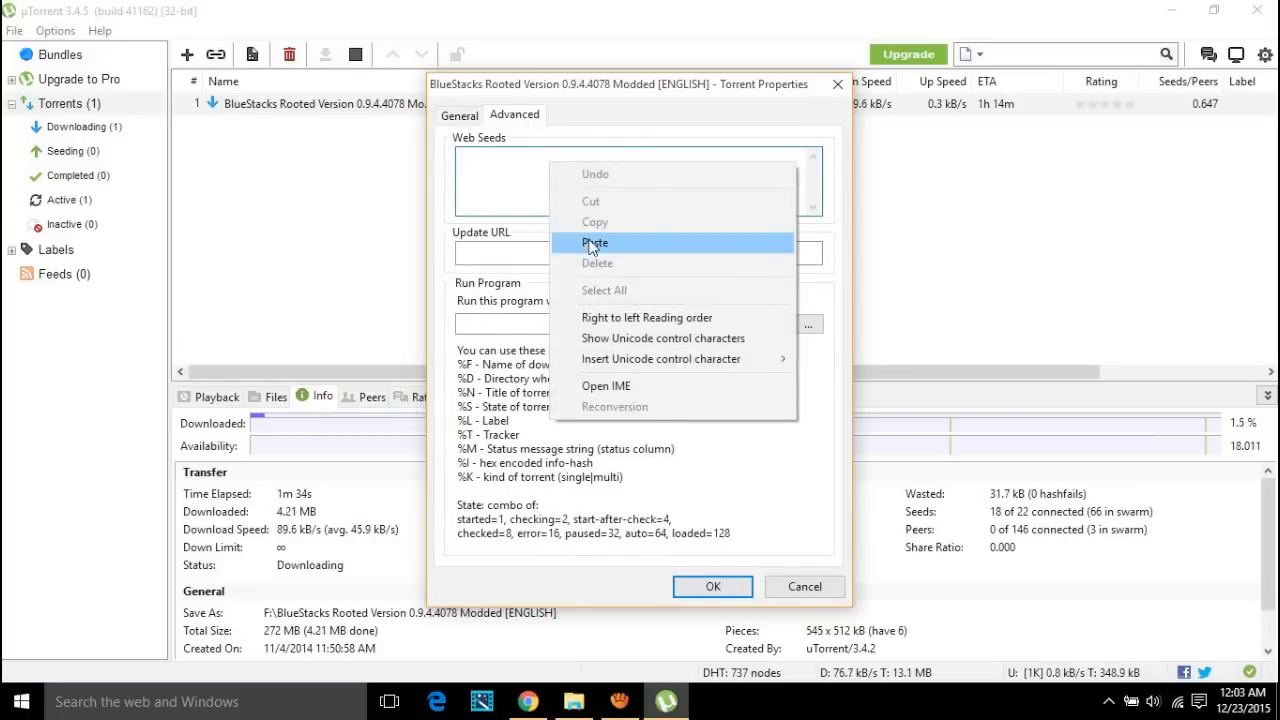
{"action": "left_click", "coordinate": [712, 586]}
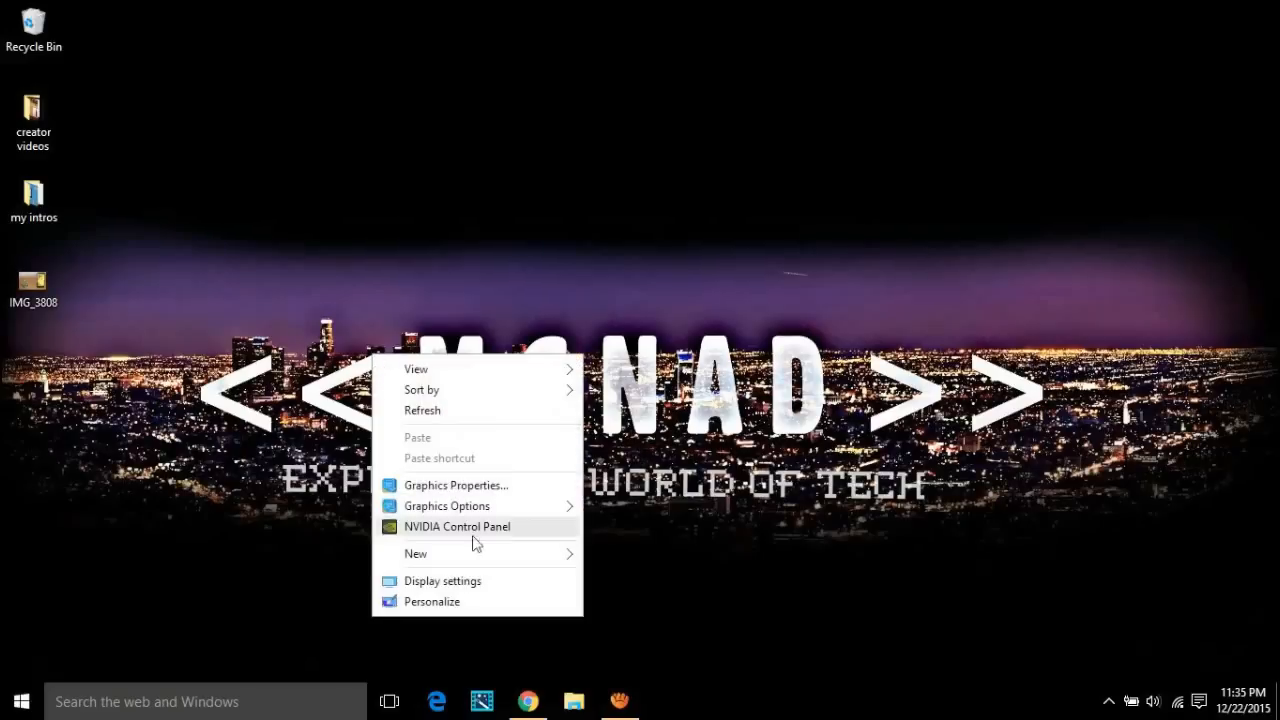
Create a desktop text document and write the 'Dim speaks, speech' sapi.spvoice greeting script.
{"action": "left_click", "coordinate": [416, 552]}
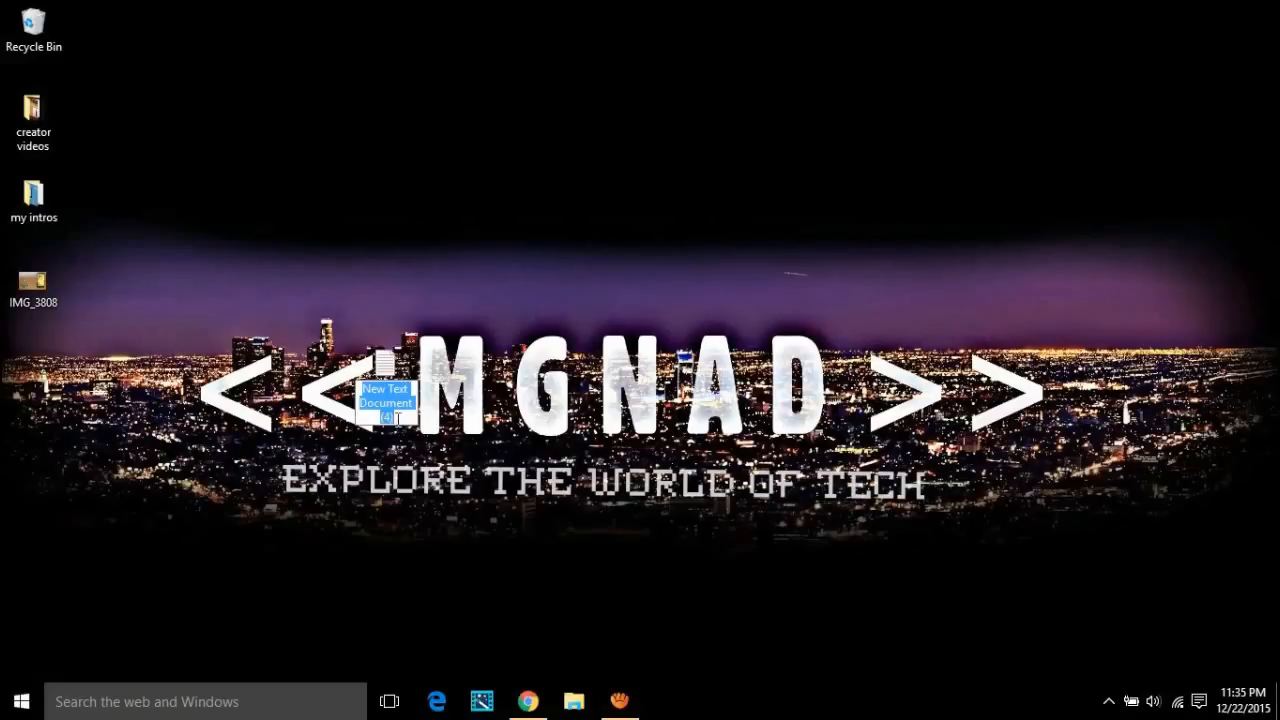
{"action": "double_click", "coordinate": [384, 404]}
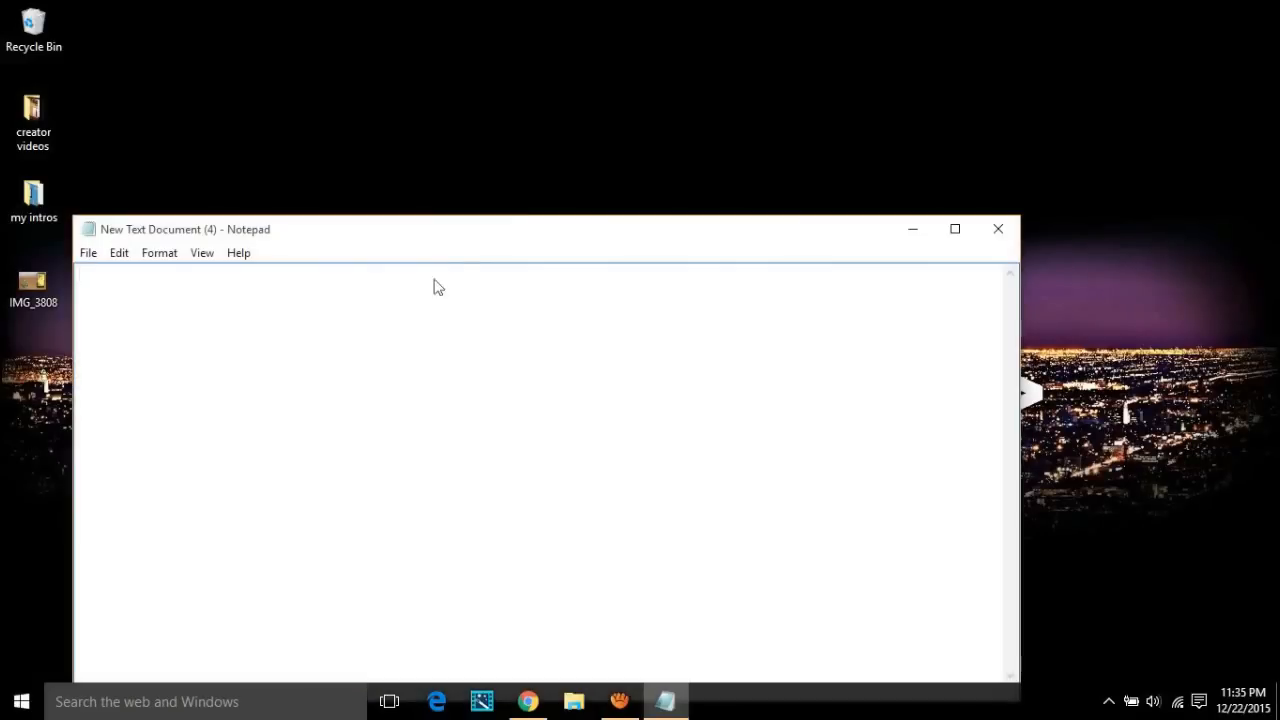
{"action": "type", "text": "Dim speaks, speech"}
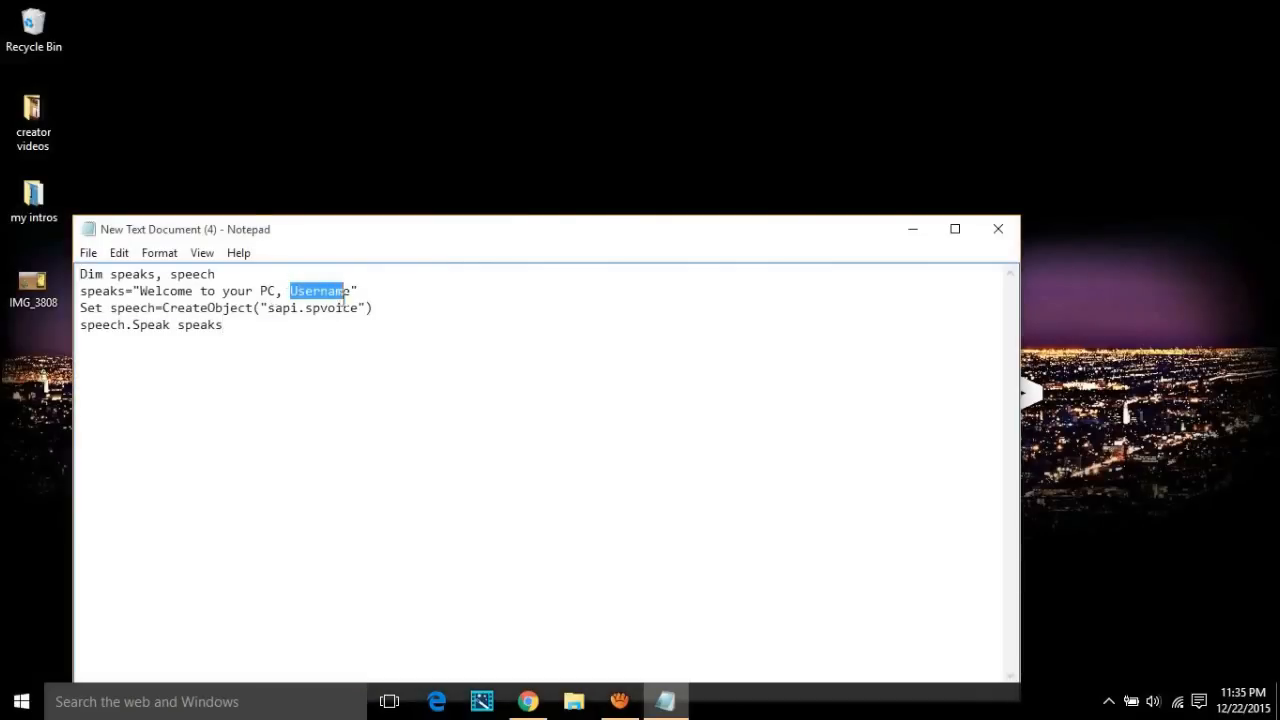
{"action": "type", "text": "ninad"}
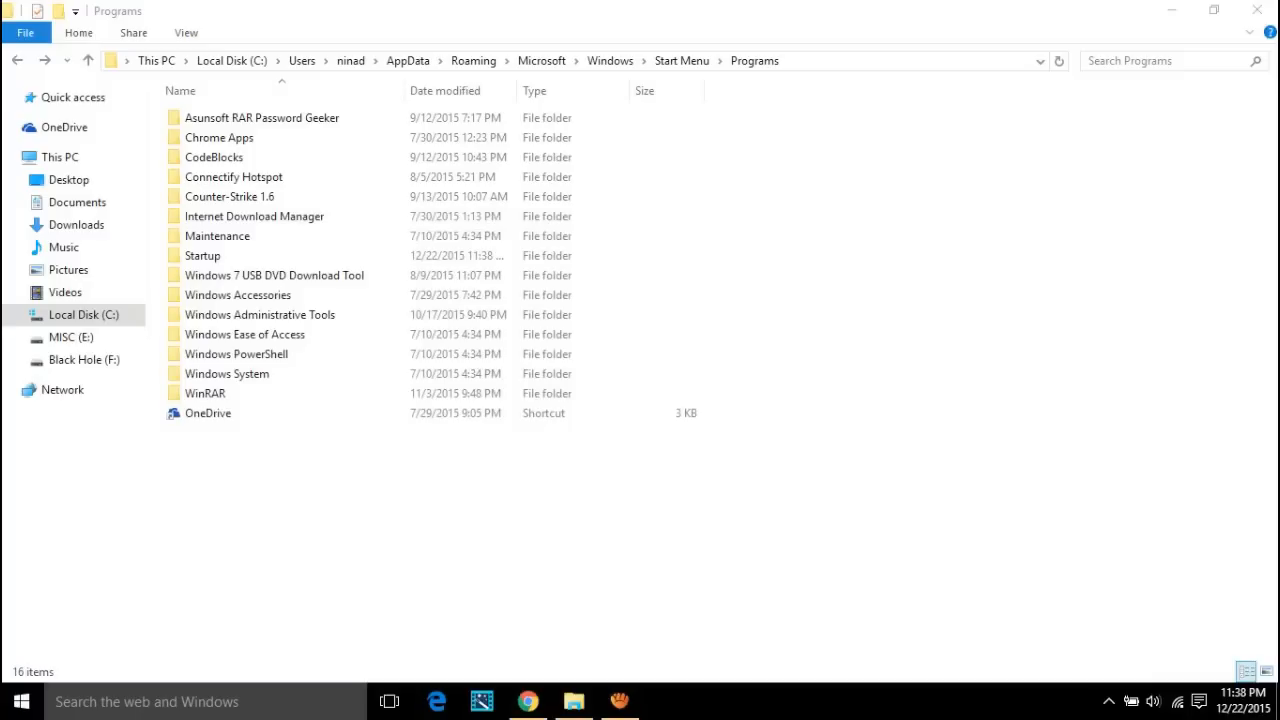
Paste the greet VBScript file into the Start Menu Startup folder.
{"action": "double_click", "coordinate": [204, 256]}
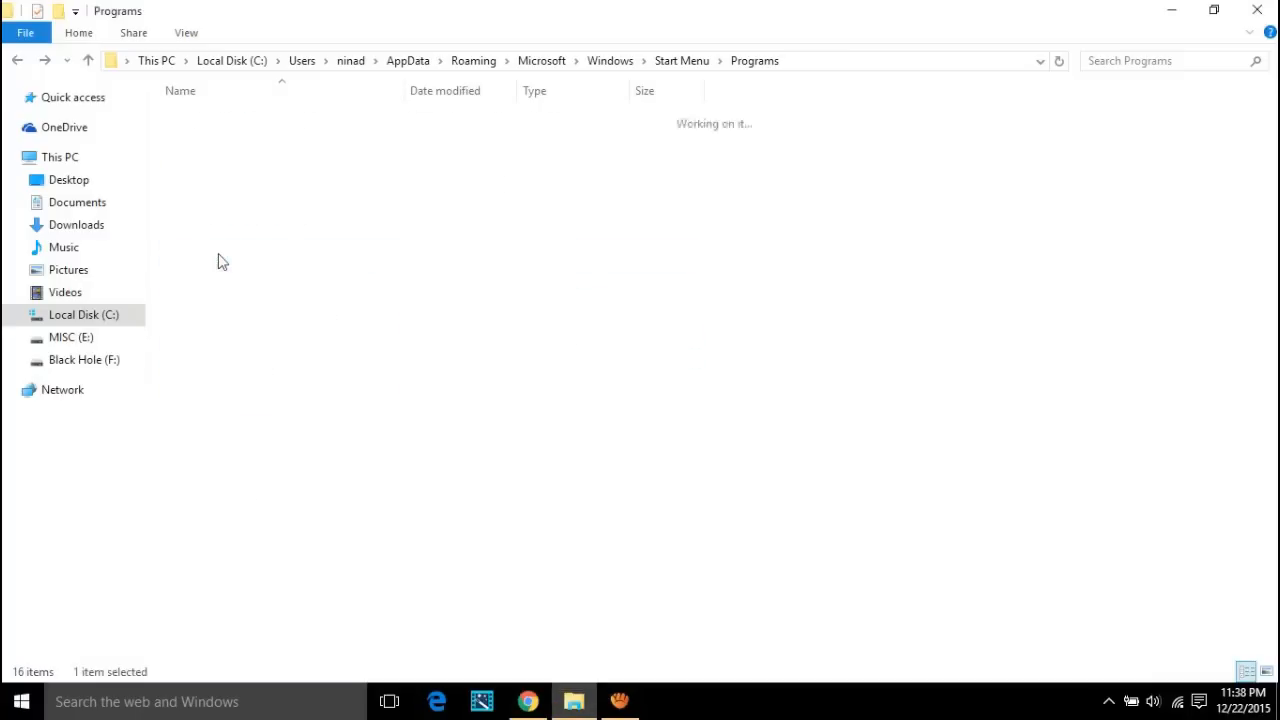
{"action": "right_click", "coordinate": [390, 430]}
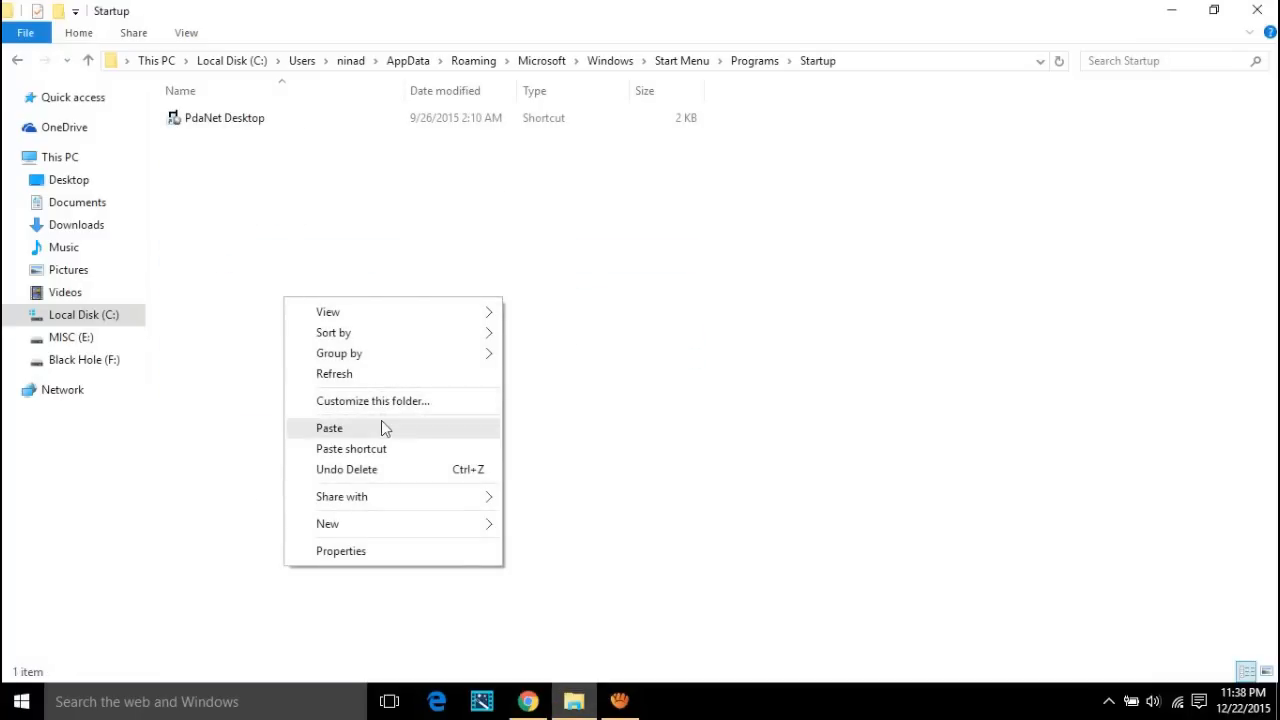
{"action": "left_click", "coordinate": [328, 428]}
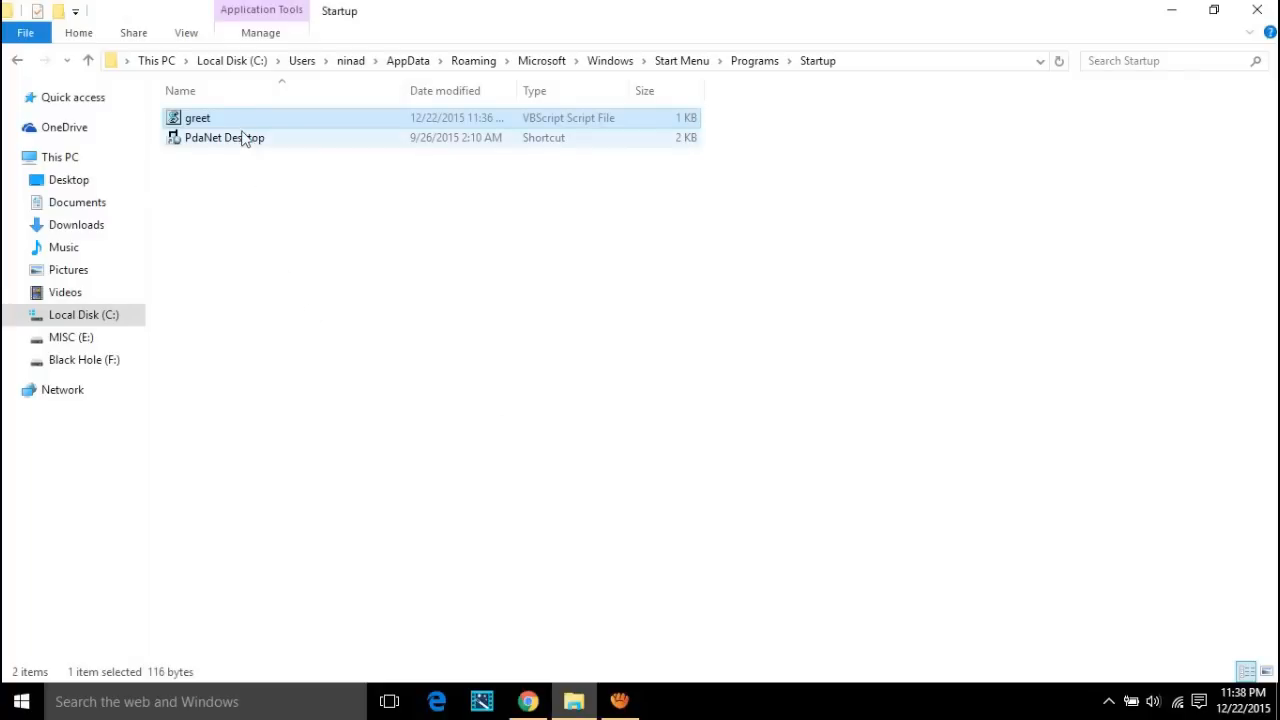
{"action": "left_click", "coordinate": [250, 272]}
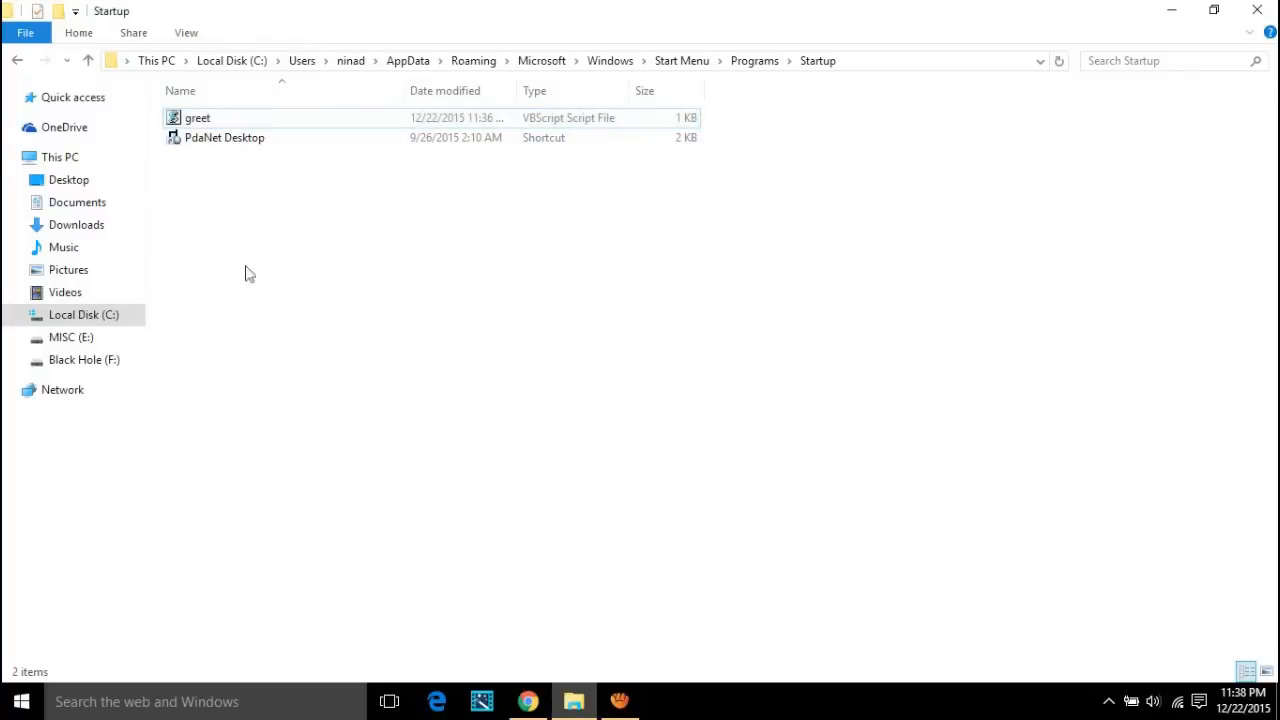